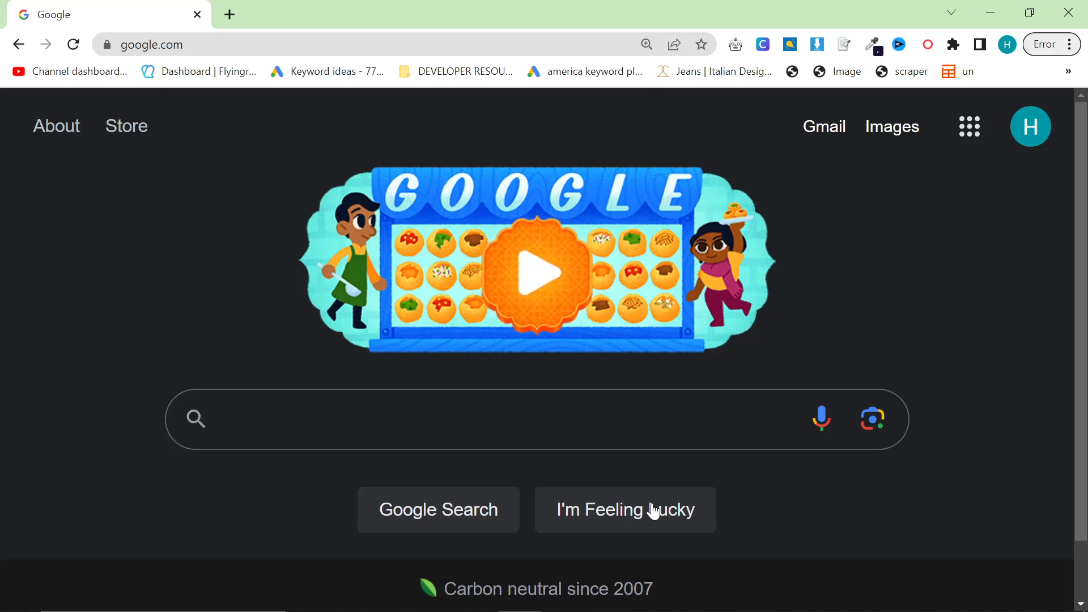
mouse_move(854, 499)
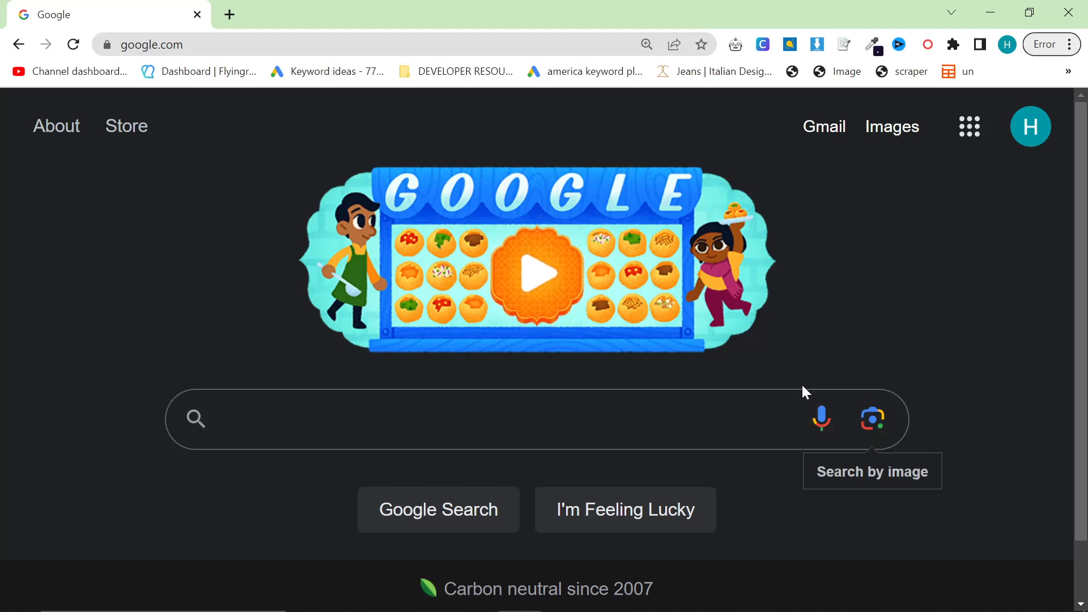
Search Google for 'dreamstudio api' and open the DreamStudio API documentation by Stability.ai.
type("d")
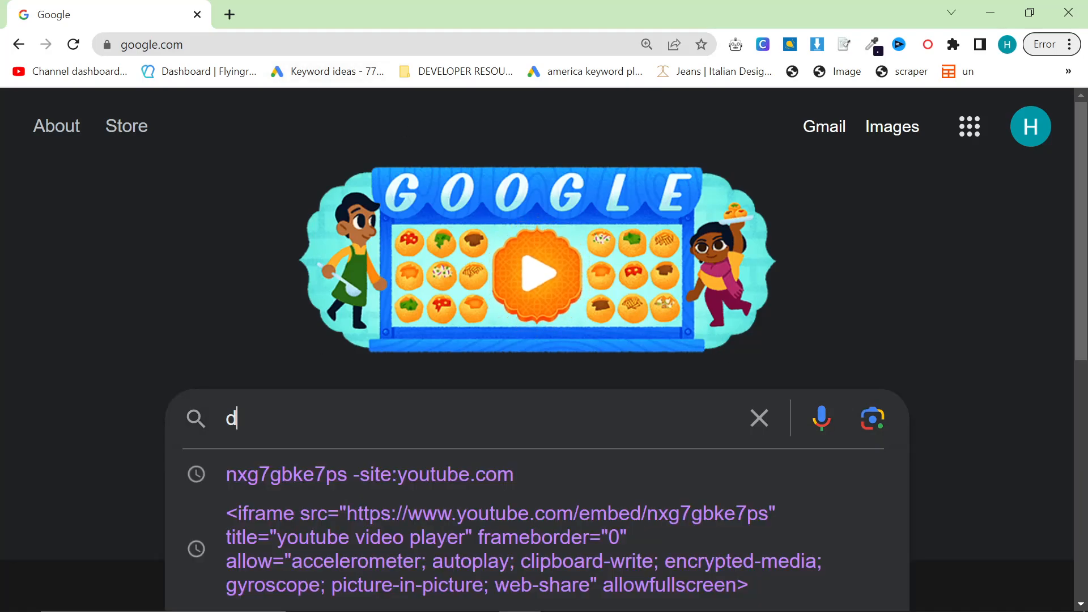
type("reamstudio api")
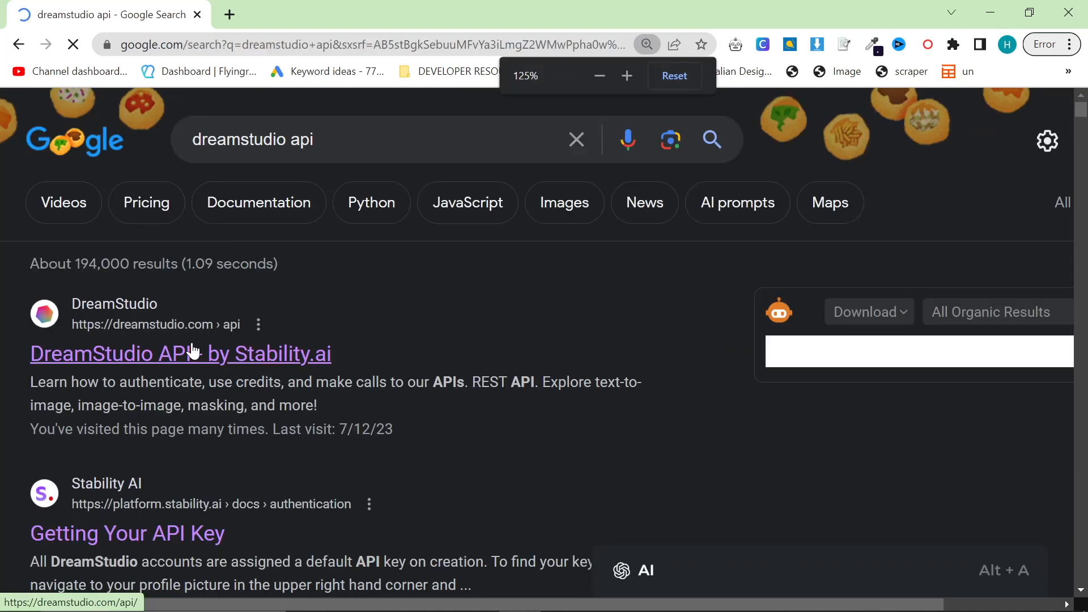
left_click(181, 354)
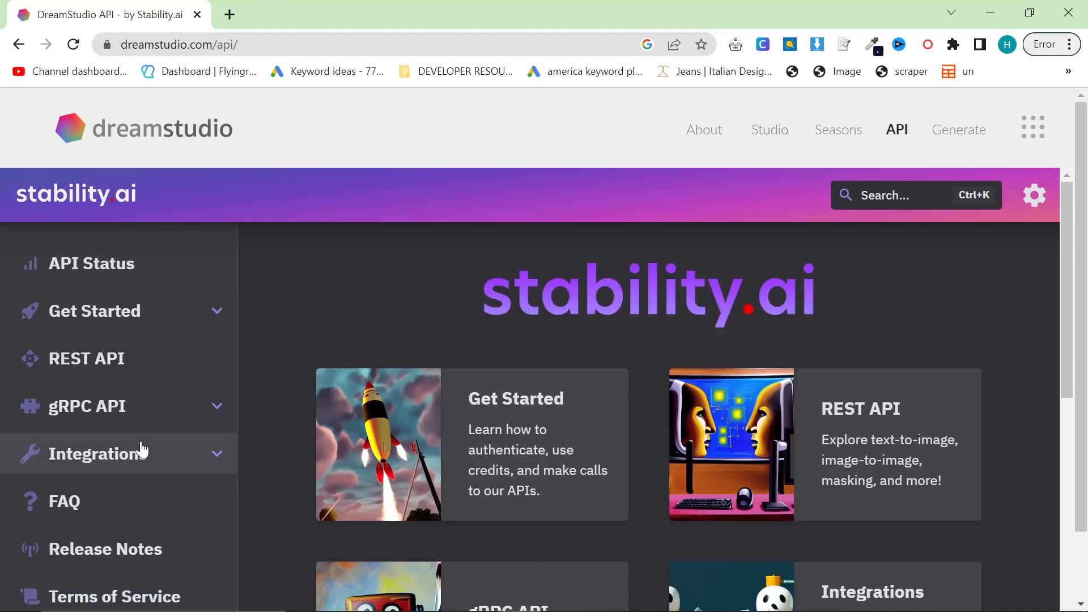
Go to the REST API reference and find the upscale endpoint with Ctrl+F.
left_click(88, 358)
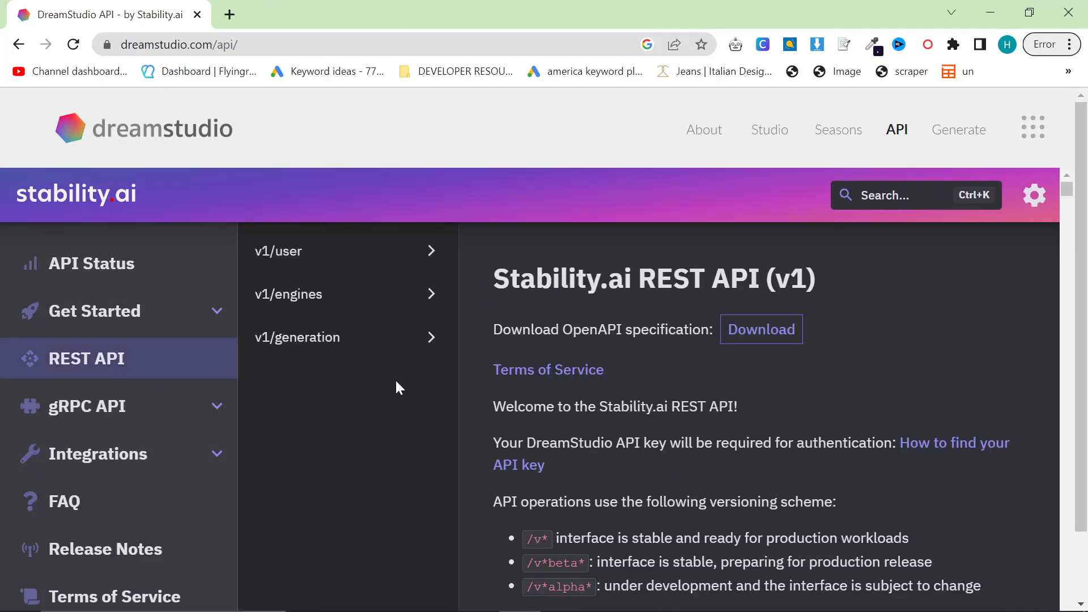
key("ctrl+f")
type("upscale")
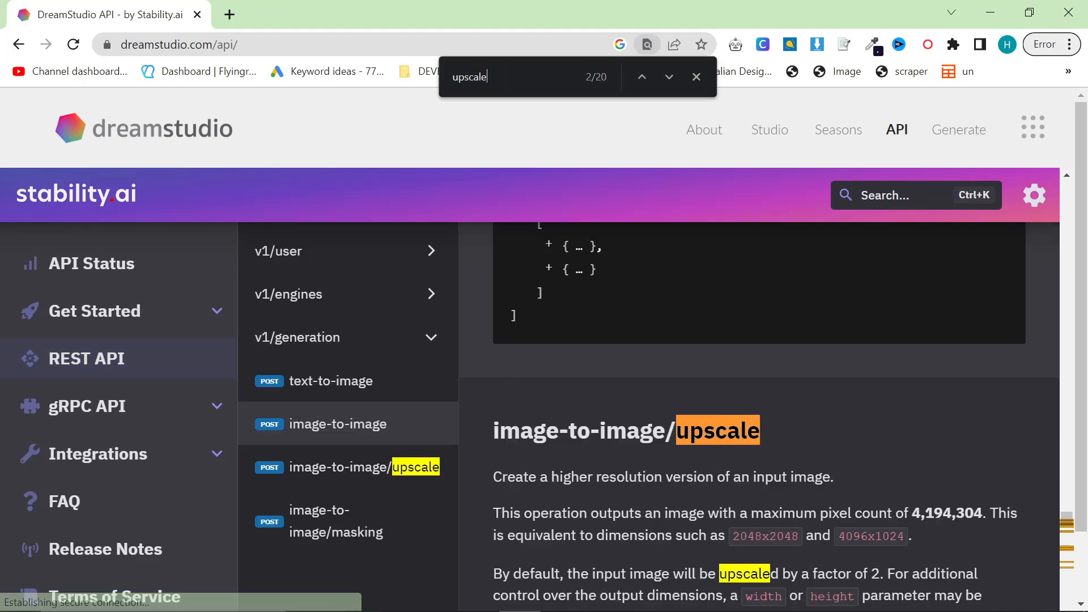
scroll("down", 3)
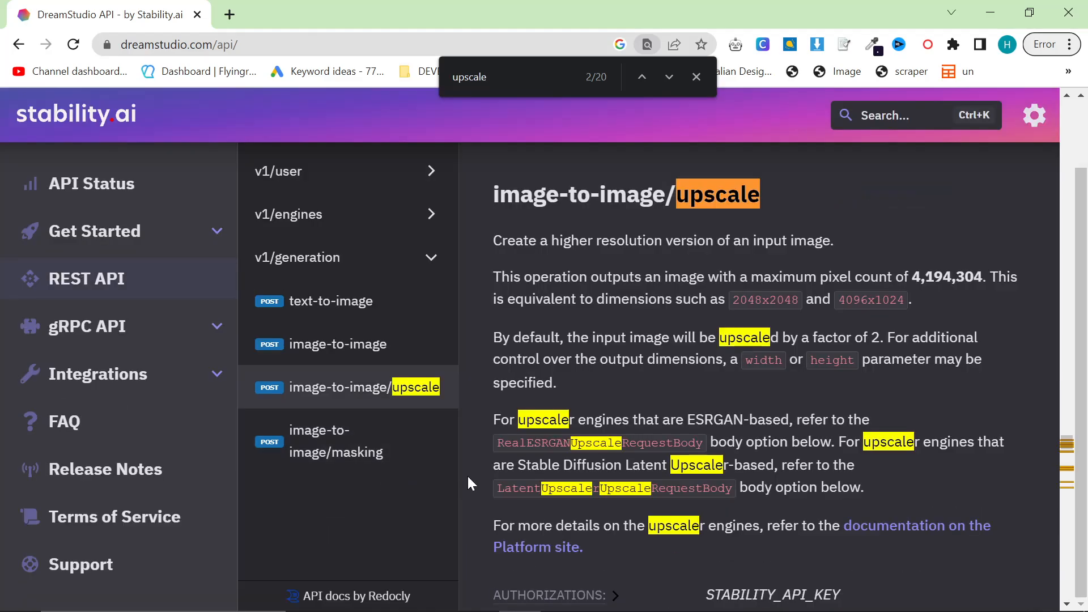
mouse_move(710, 323)
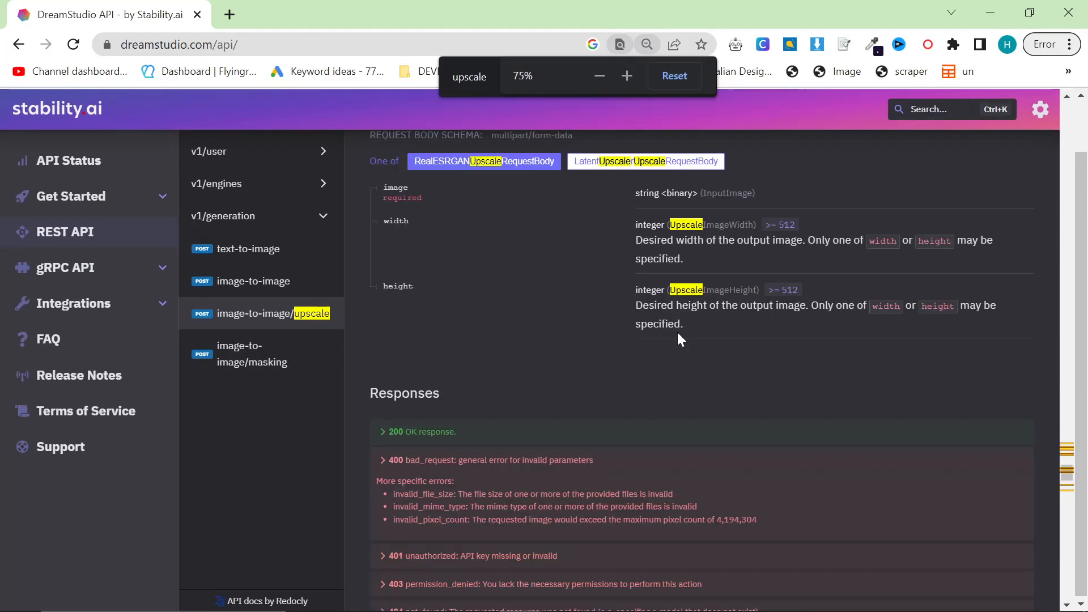
Zoom the page out and view the Python request sample for the upscale endpoint.
left_click(669, 76)
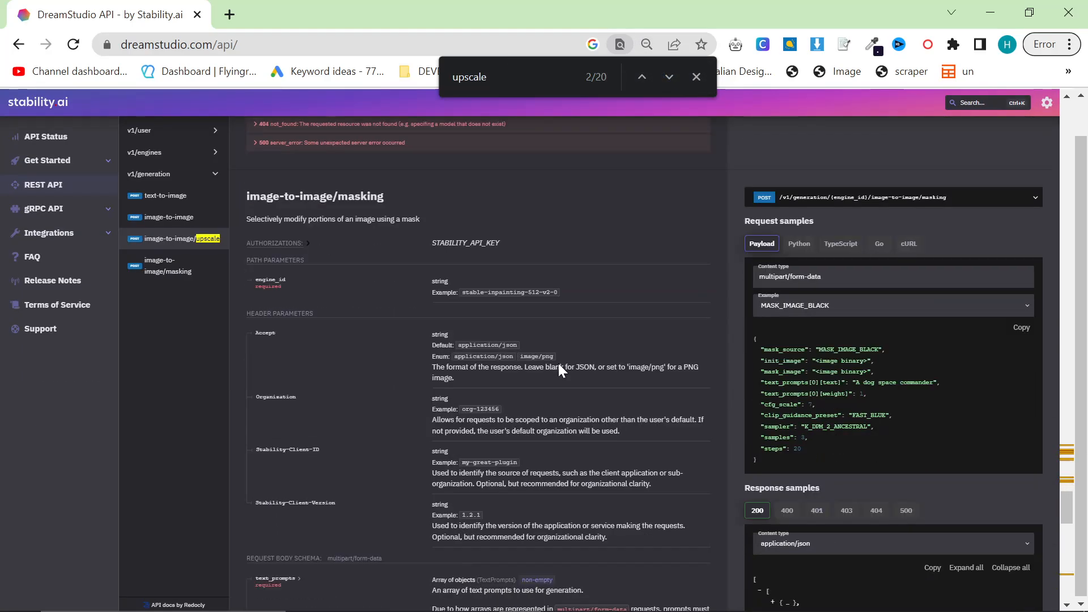
scroll("up", 3)
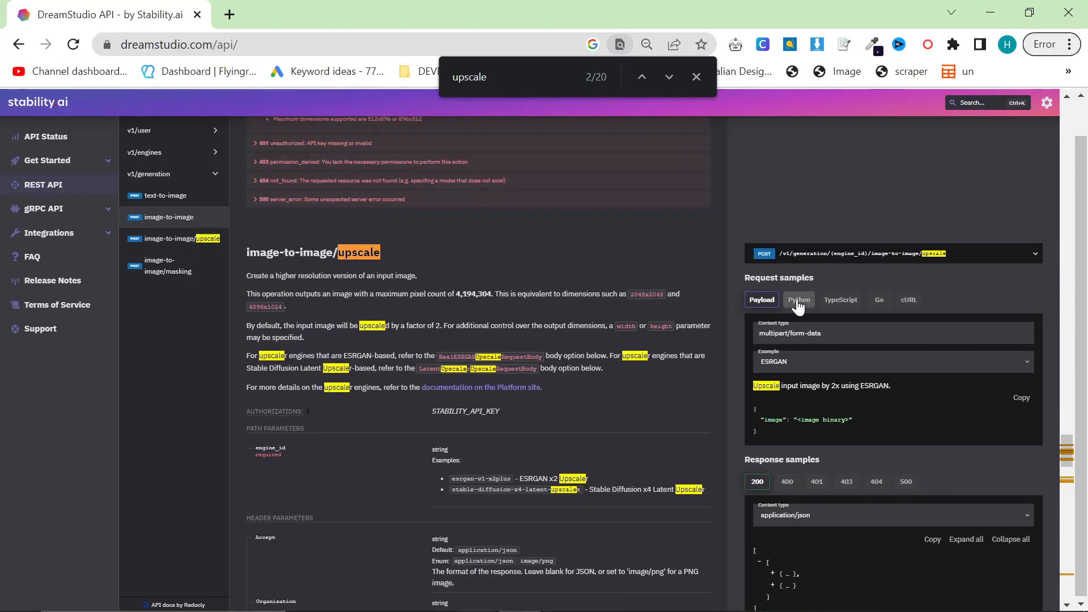
left_click(800, 299)
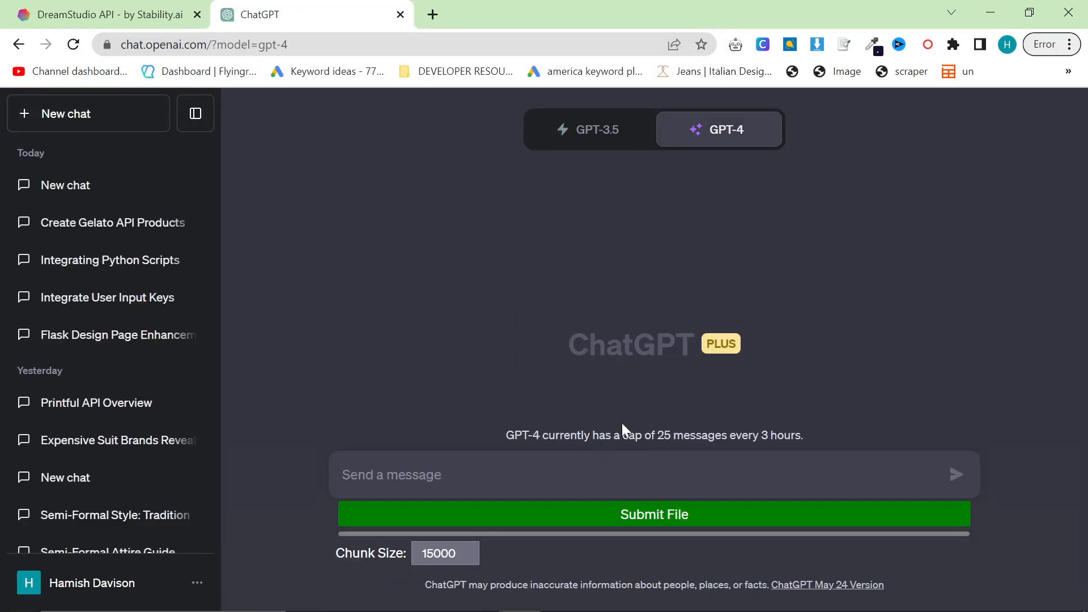
Ask GPT-4: 'Please create me a python script that will upscale my images for me using dreamstudio api:'.
type("Please create me")
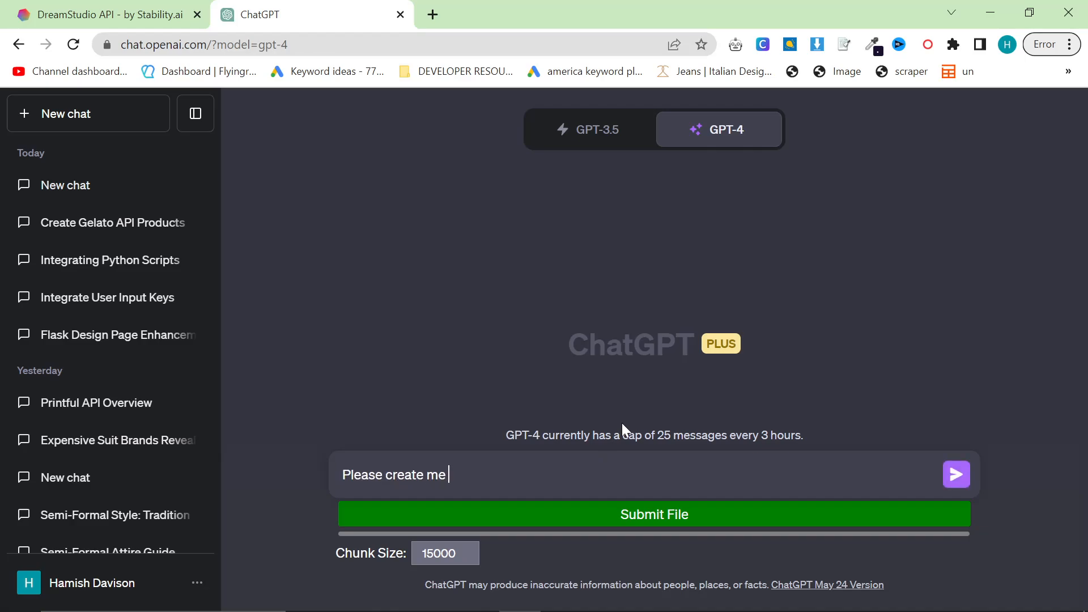
type("a python script that wi")
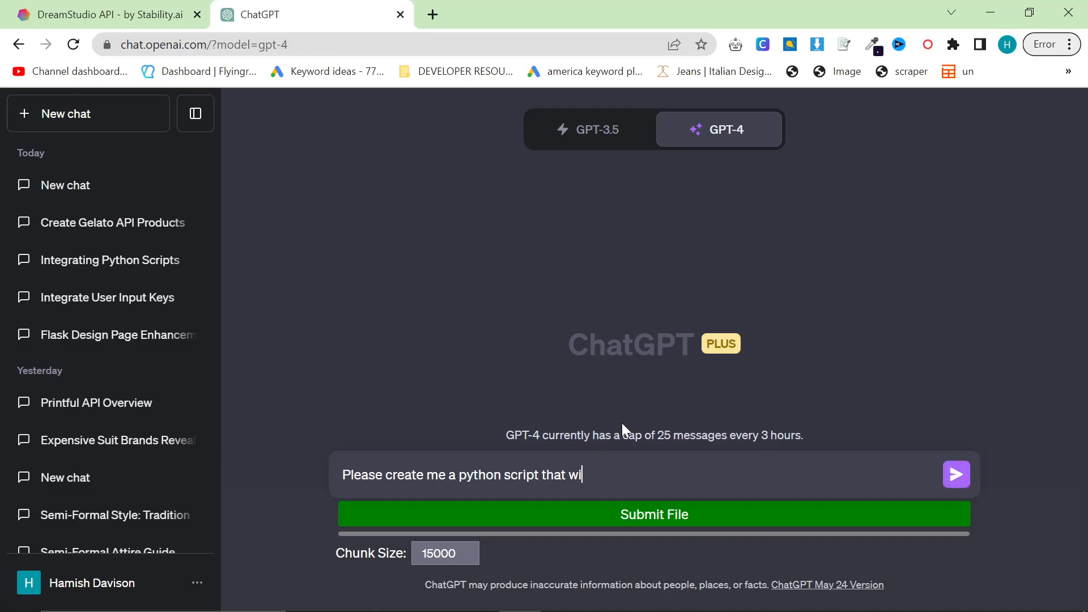
type("ll upscale my images f")
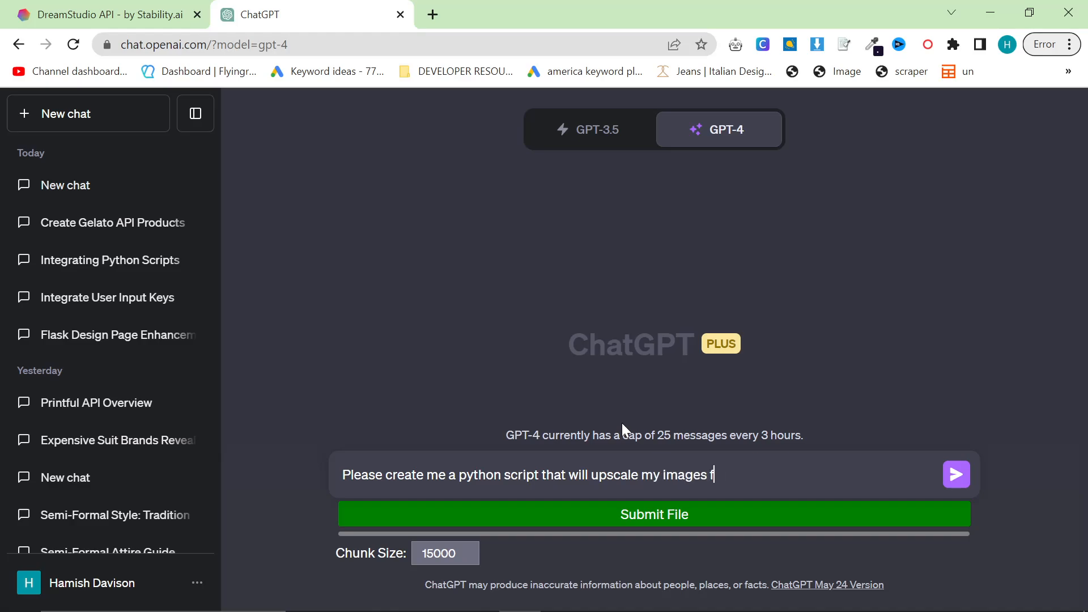
type("or me using dre")
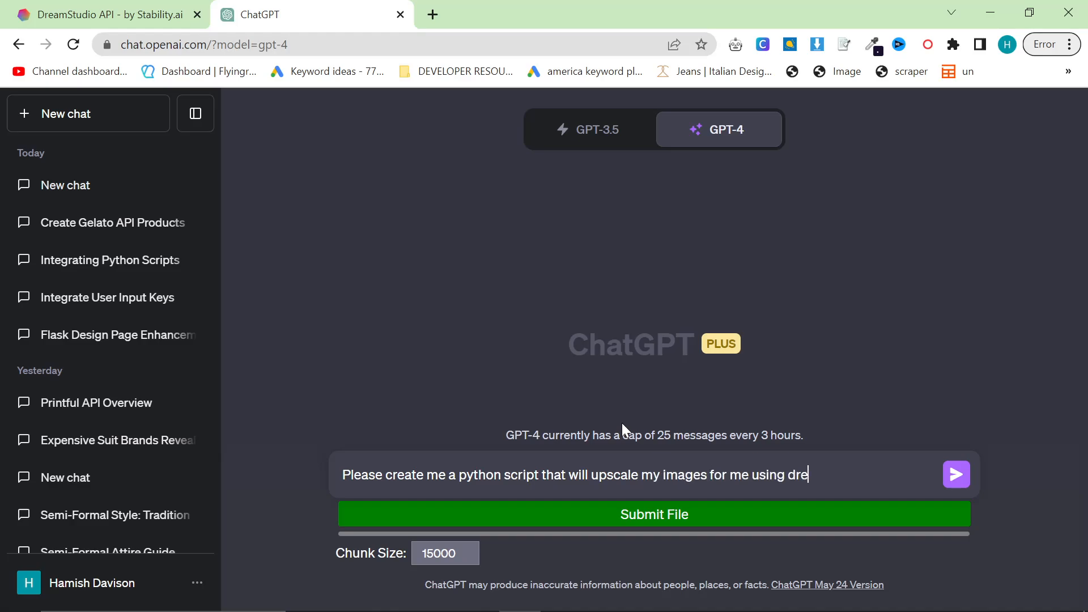
type("amstudio api:")
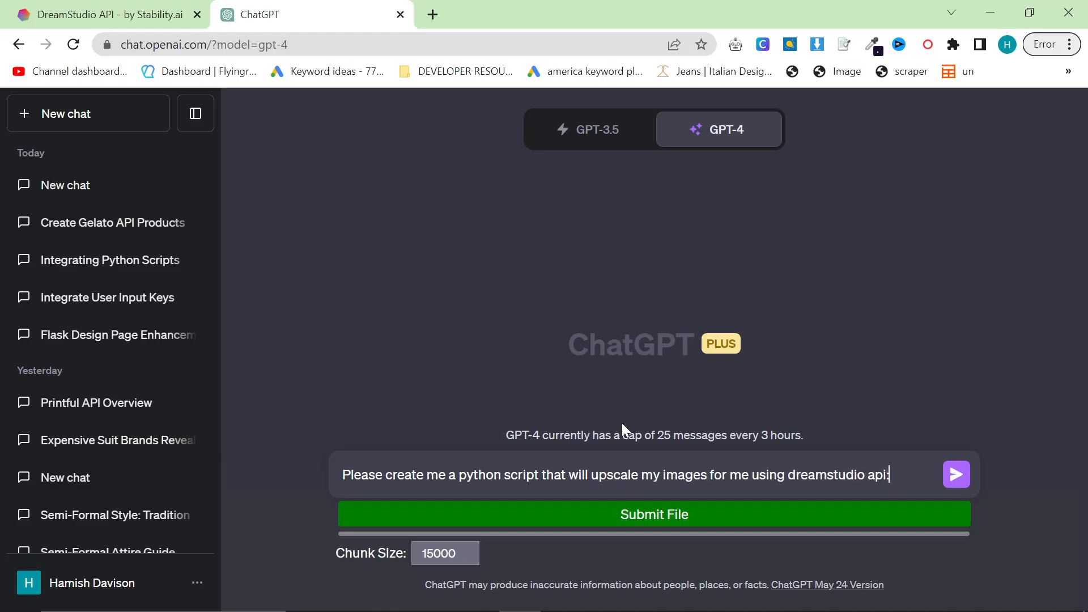
left_click(957, 474)
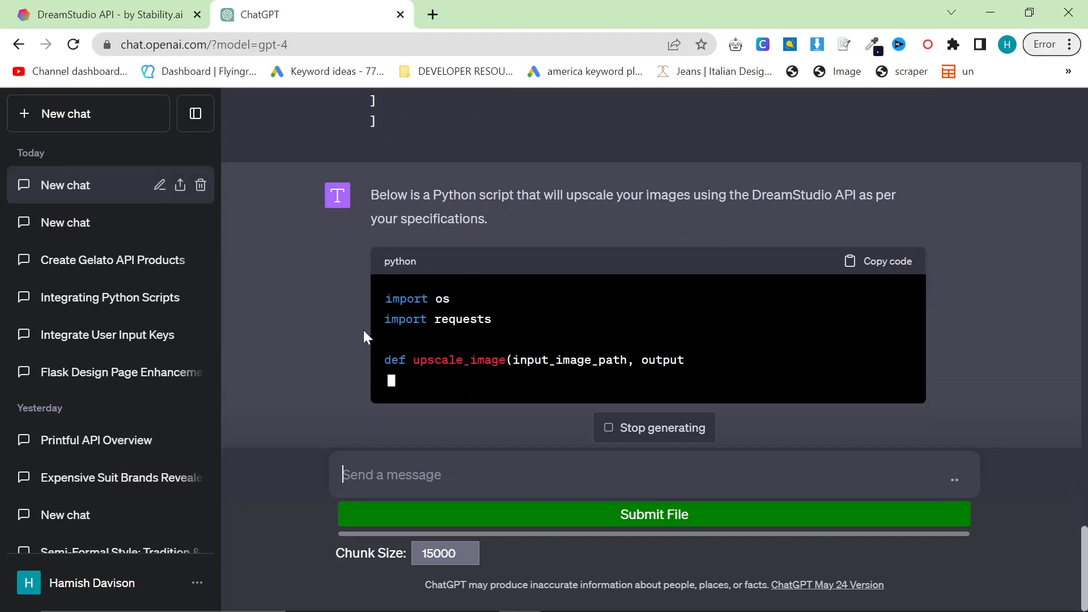
mouse_move(627, 378)
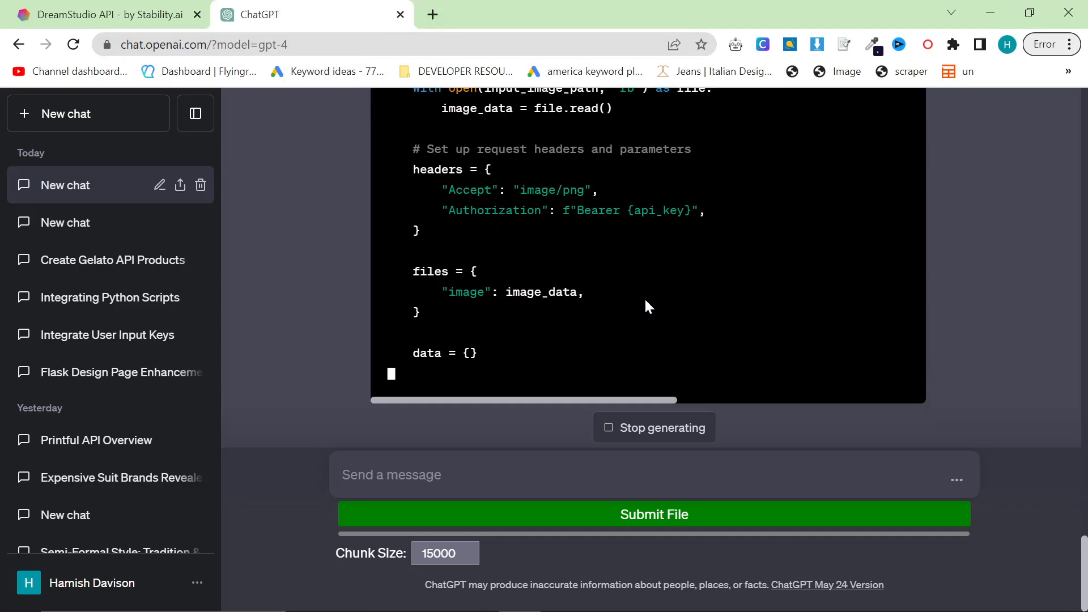
Review the generated script and switch to the DreamStudio account tab.
scroll("up", 3)
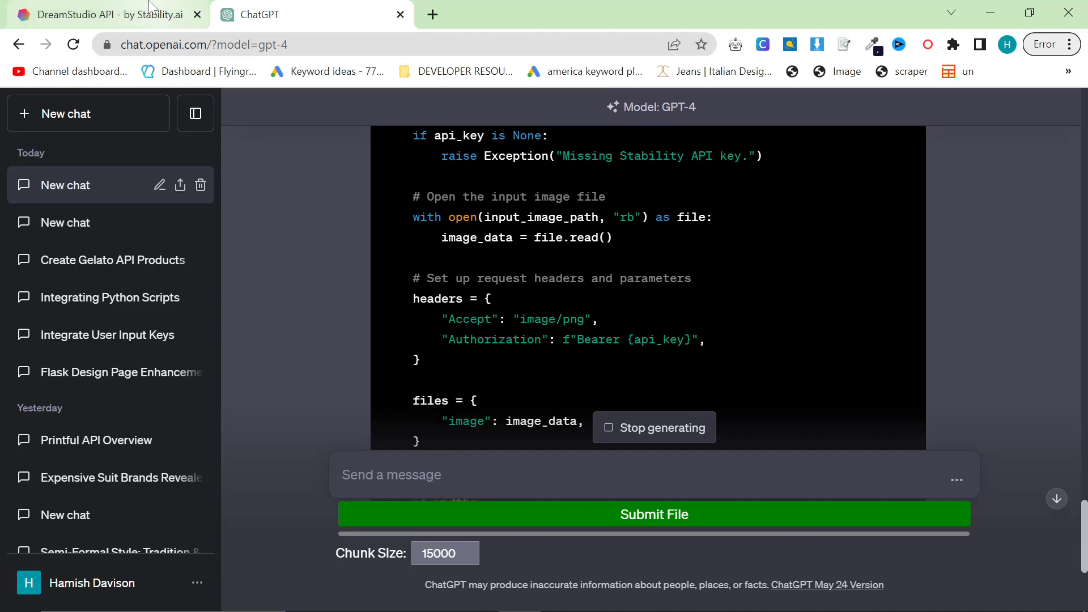
left_click(105, 14)
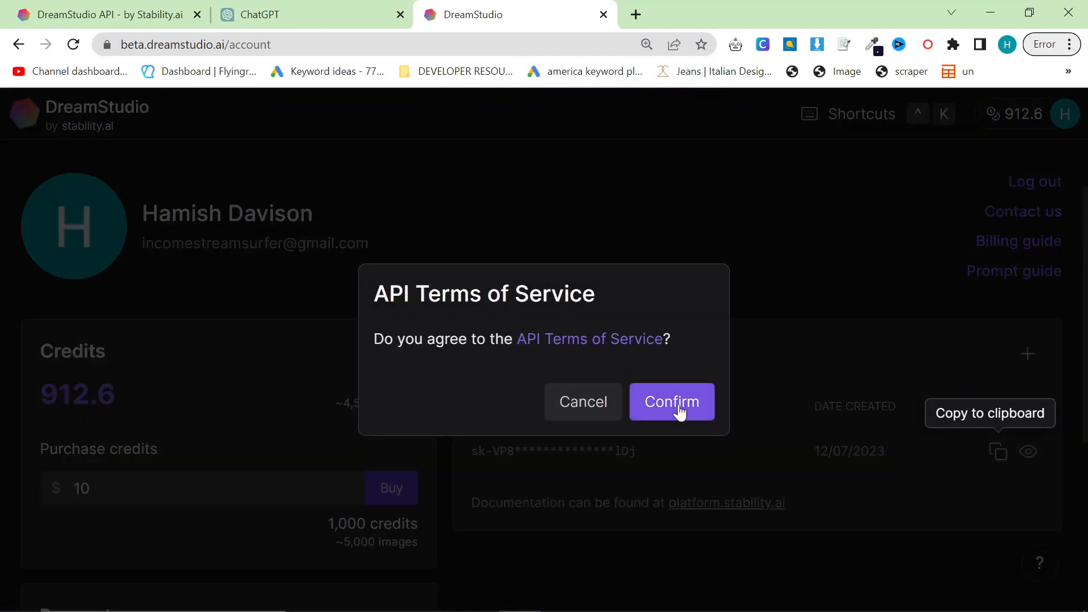
Confirm the DreamStudio API Terms of Service so the account page shows the API key.
left_click(670, 401)
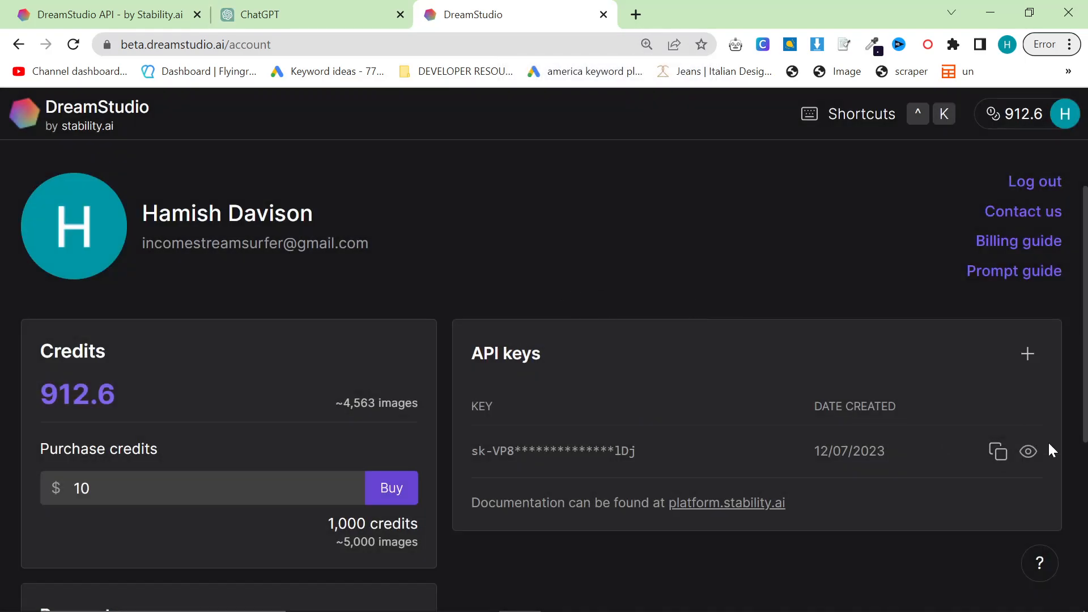
mouse_move(262, 137)
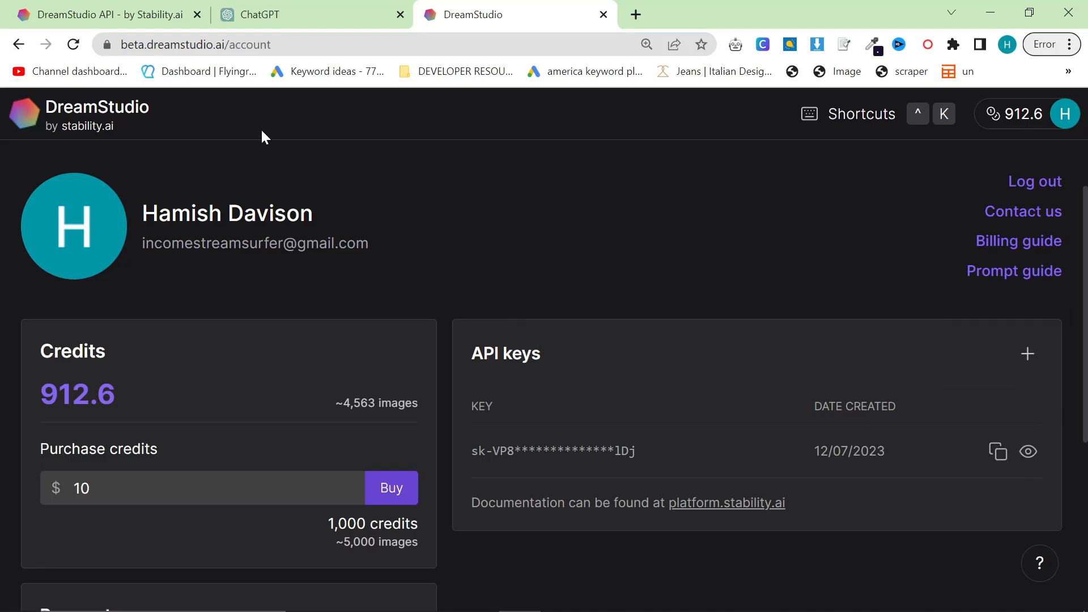
mouse_move(680, 311)
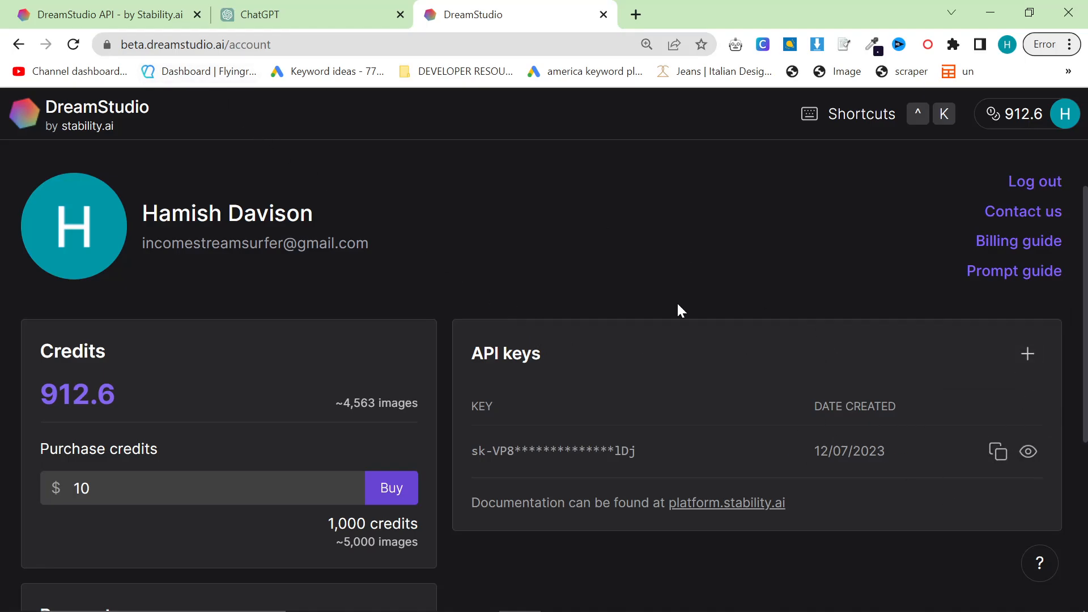
mouse_move(604, 215)
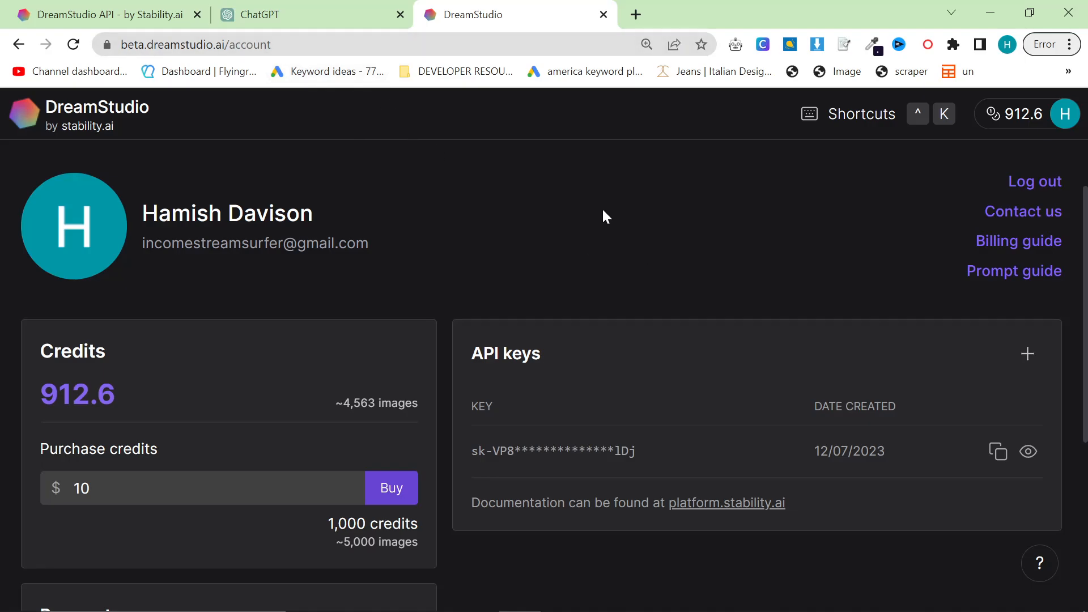
Search Google for Visual Studio Code and open python.org in a new tab.
left_click(635, 13)
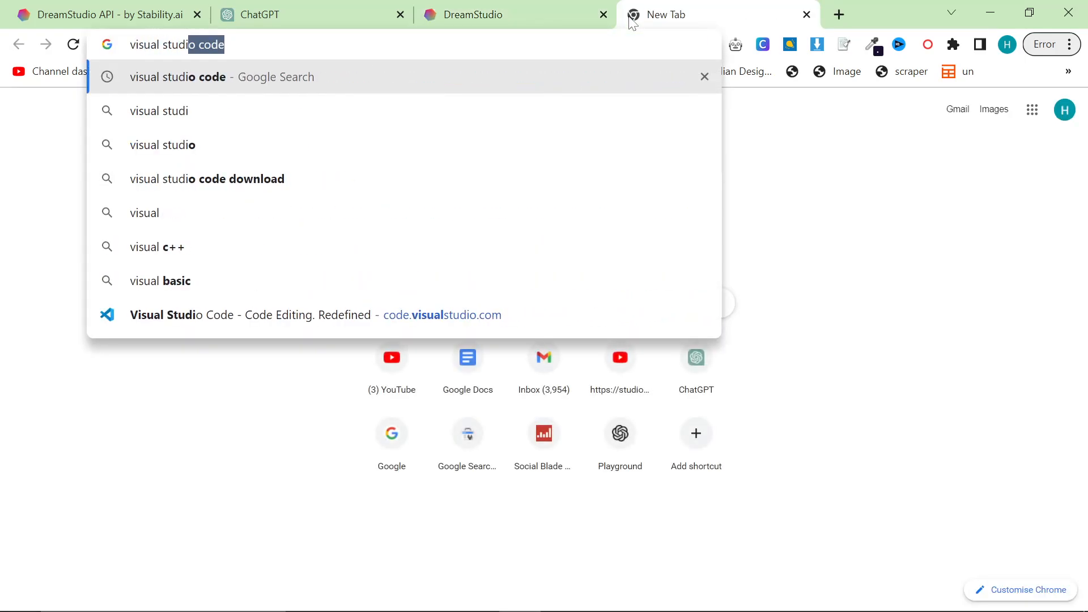
key("Return")
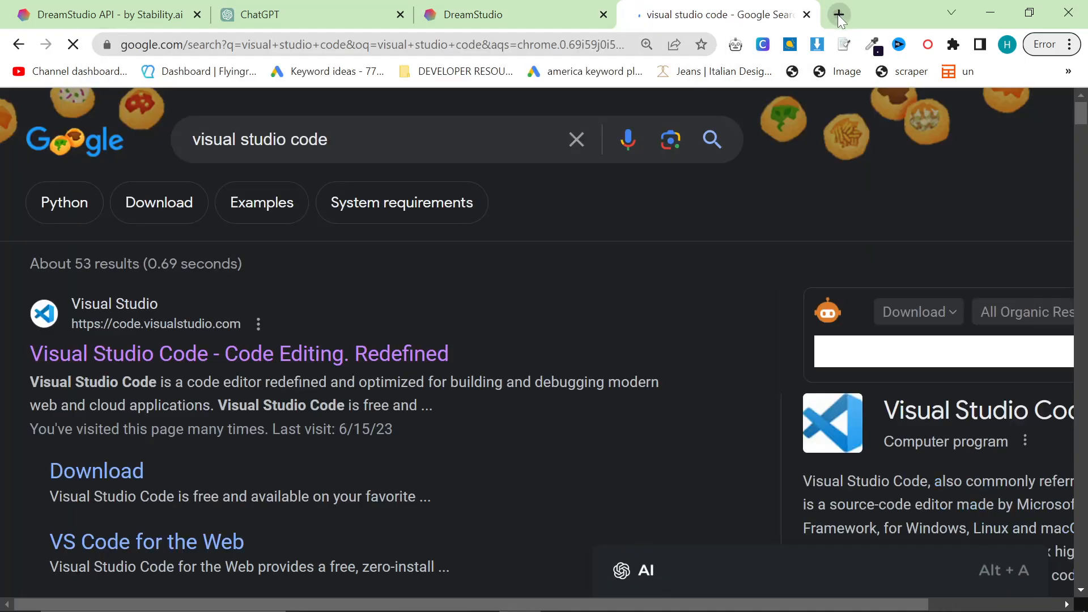
left_click(839, 13)
type("python.org")
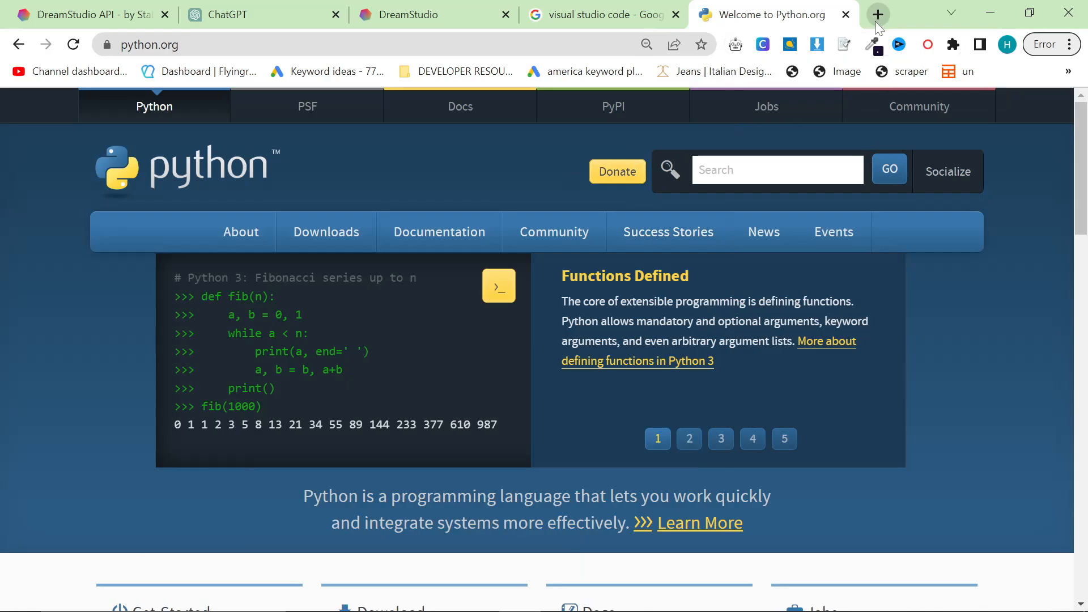
Search Google for 'pip install', open the pip install documentation, then switch to VS Code.
left_click(878, 13)
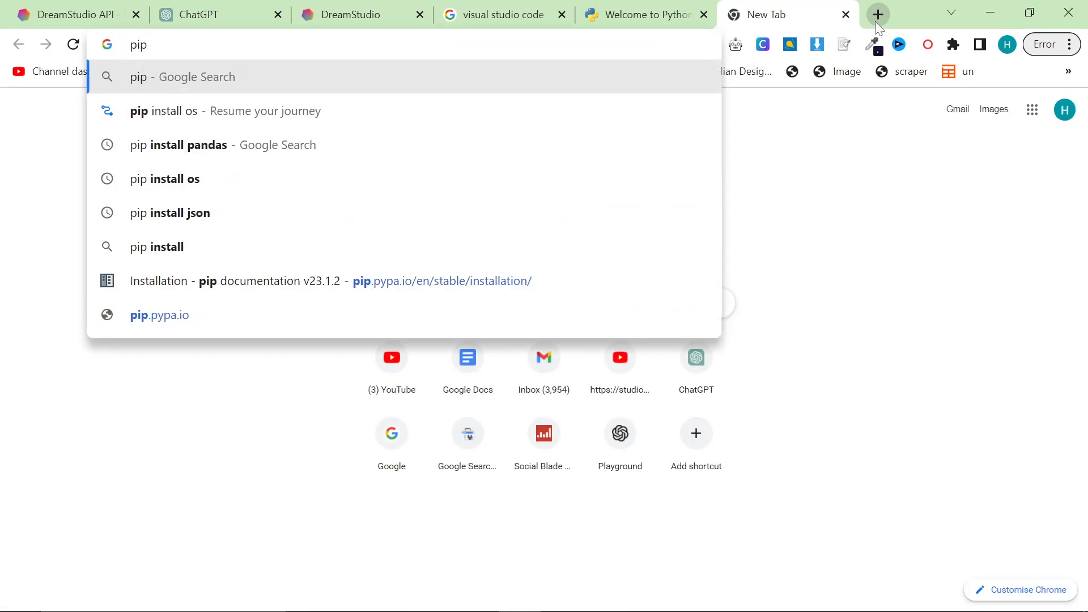
type("install&oq=pip+install&aqs=chrome..69i57j69i59l2j0i67i650l3j69i6...")
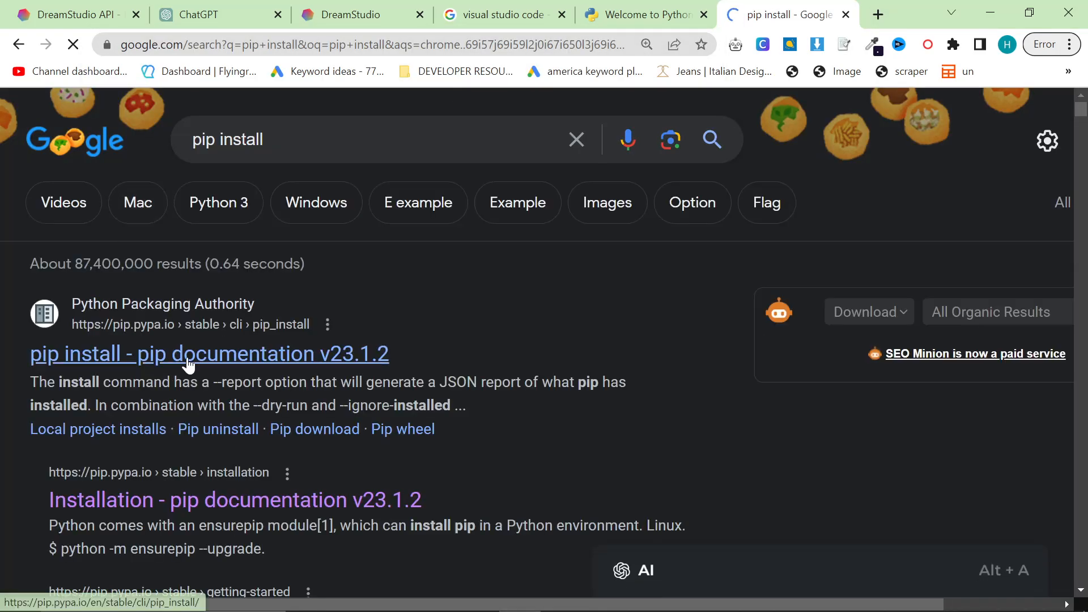
left_click(208, 354)
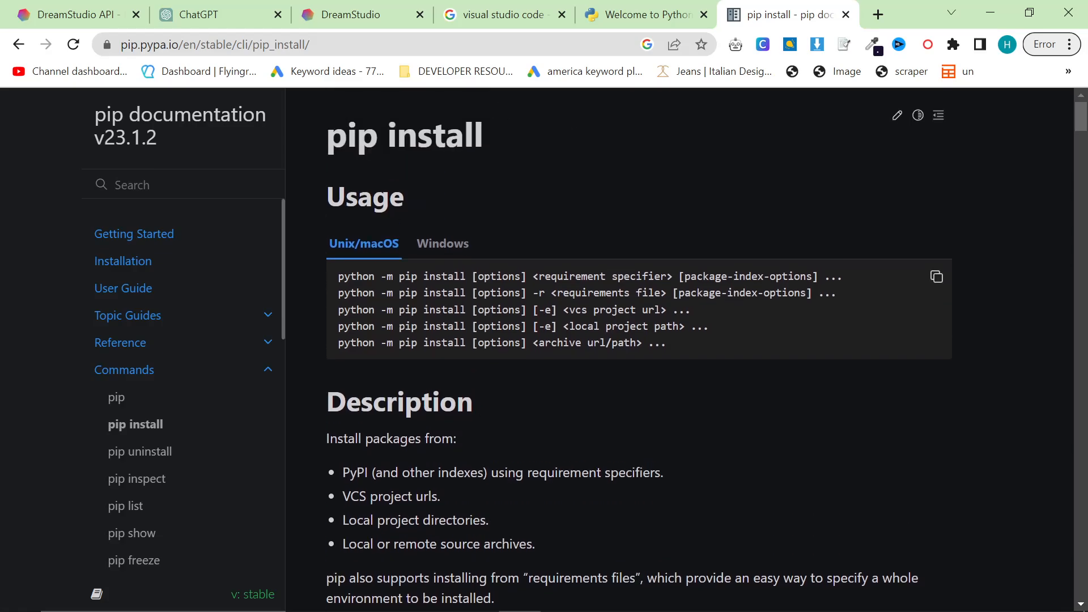
mouse_move(763, 211)
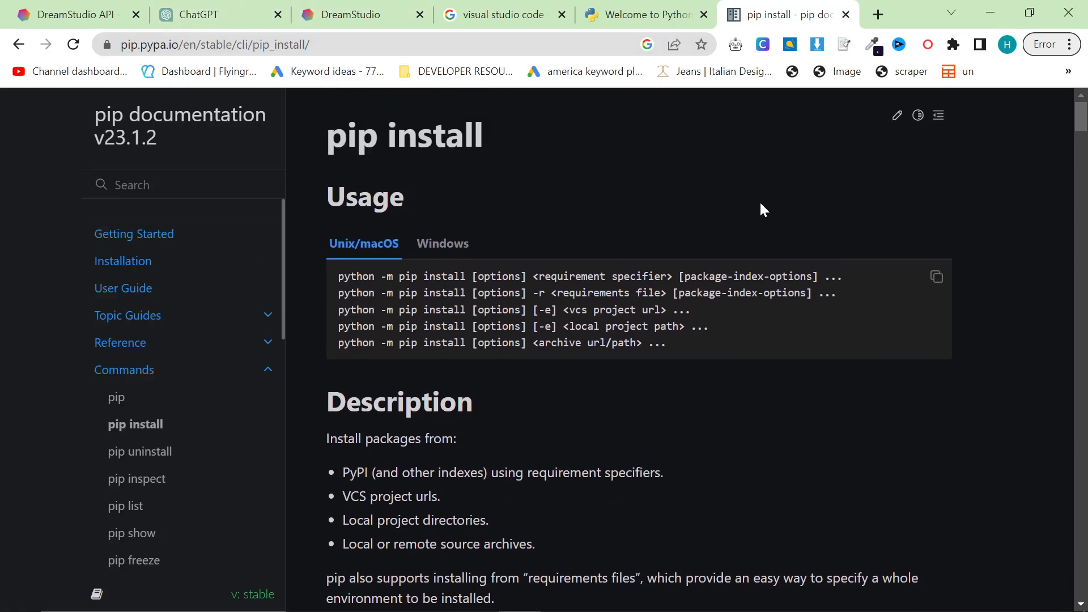
left_click(500, 15)
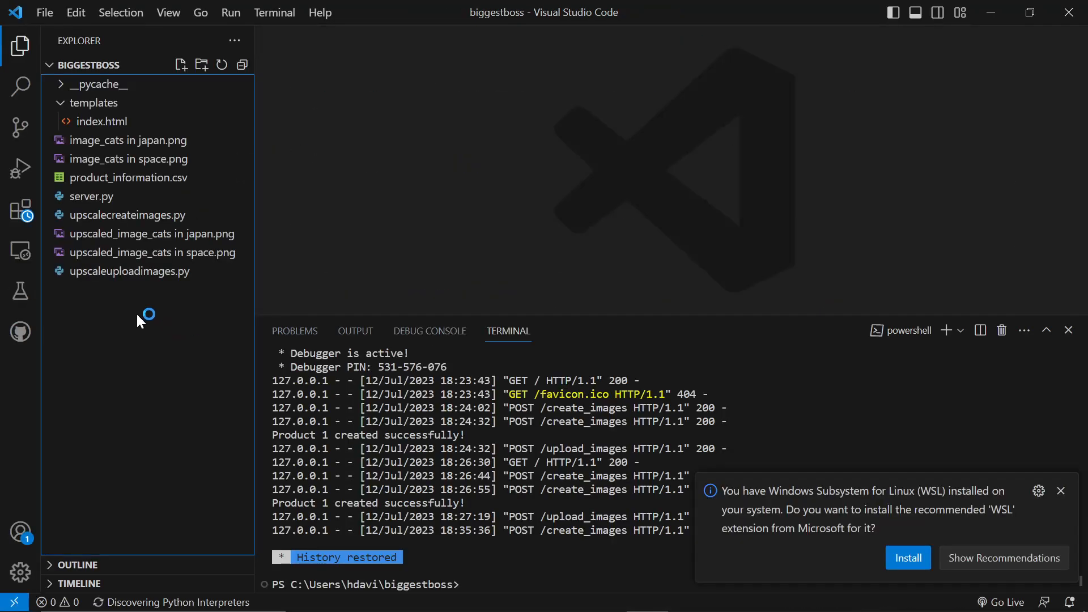
Via File > Open Folder, create a new folder named kds and open it as the workspace.
left_click(44, 12)
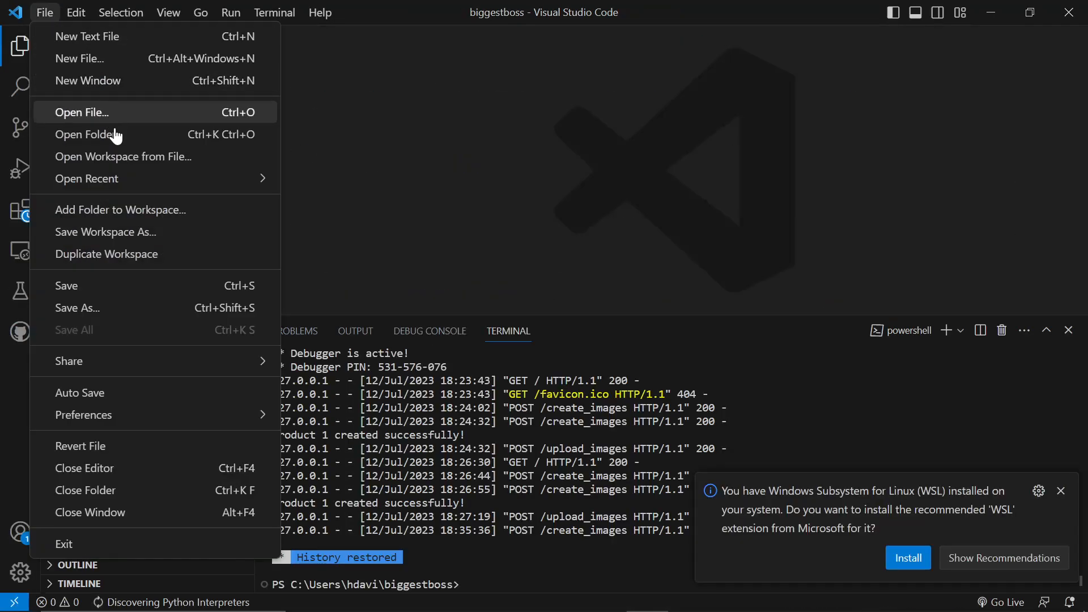
left_click(87, 134)
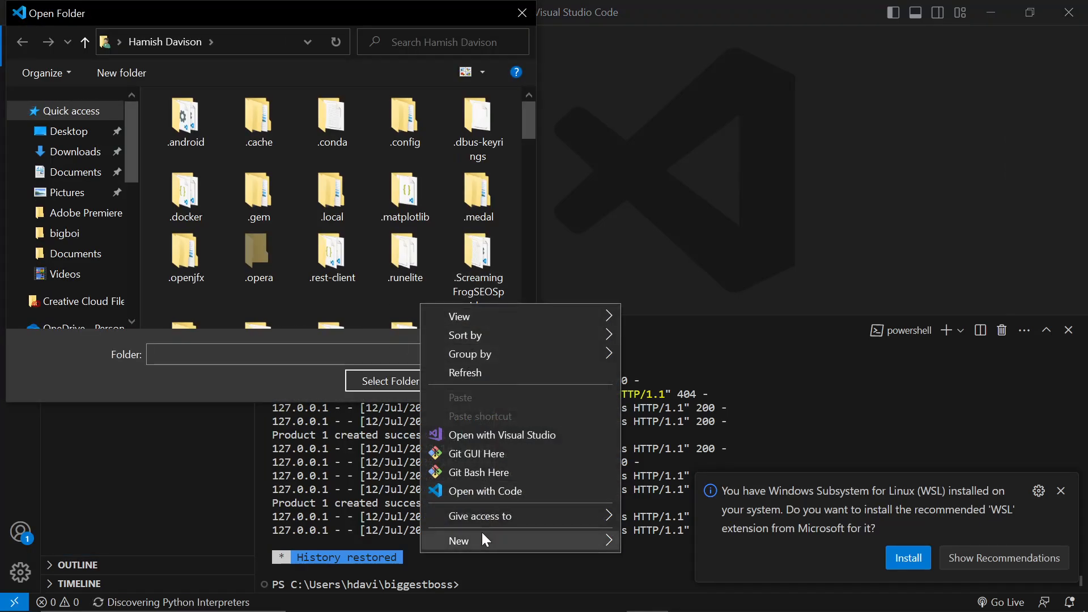
left_click(458, 541)
type("kds")
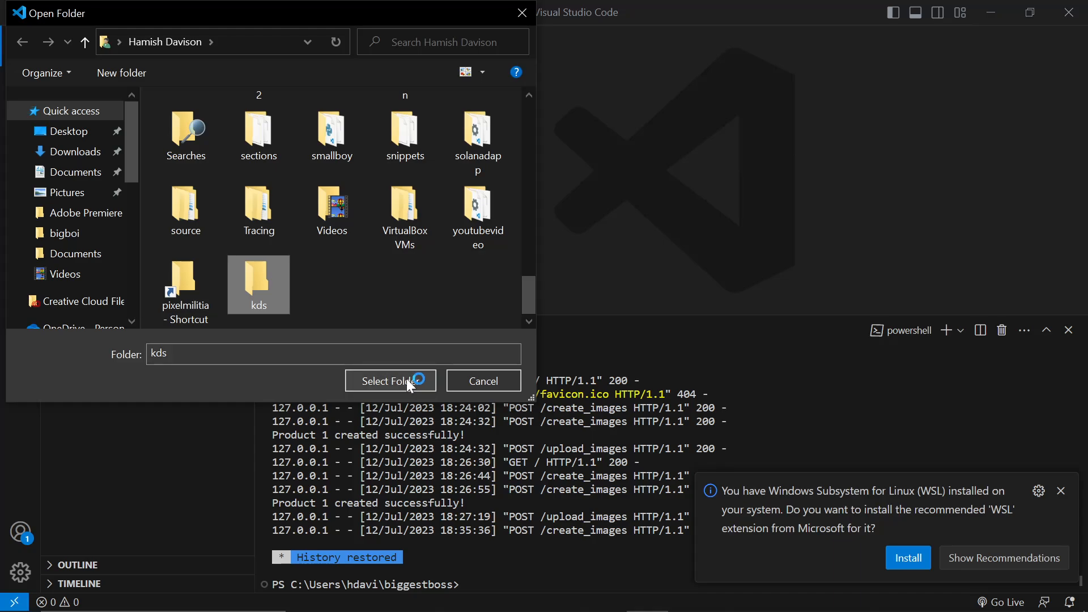
left_click(386, 381)
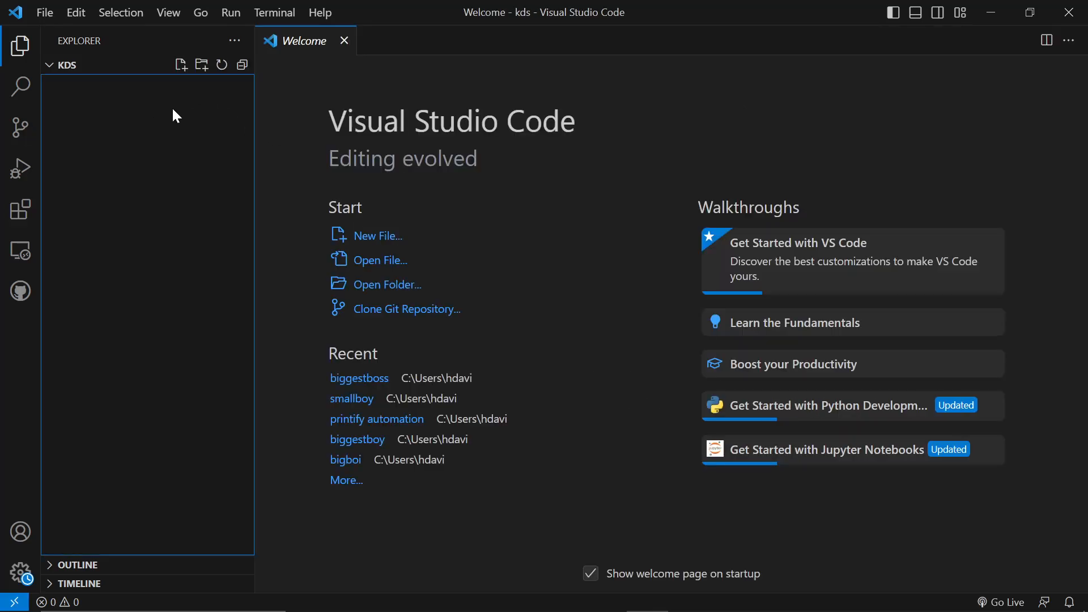
Create an empty run.py file in the kds folder and switch back to the browser.
left_click(181, 65)
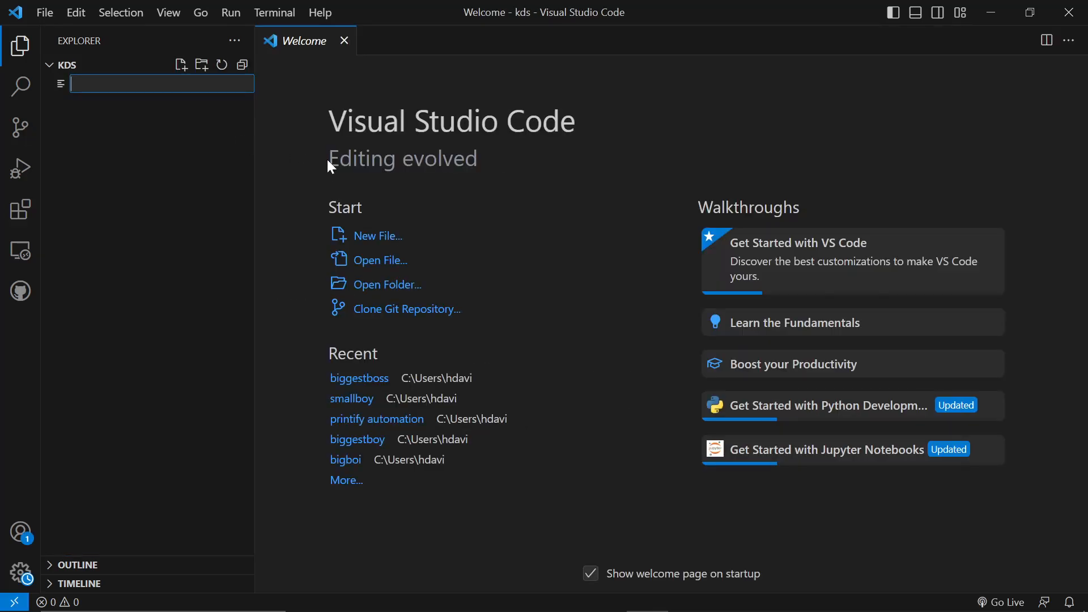
type("run.py")
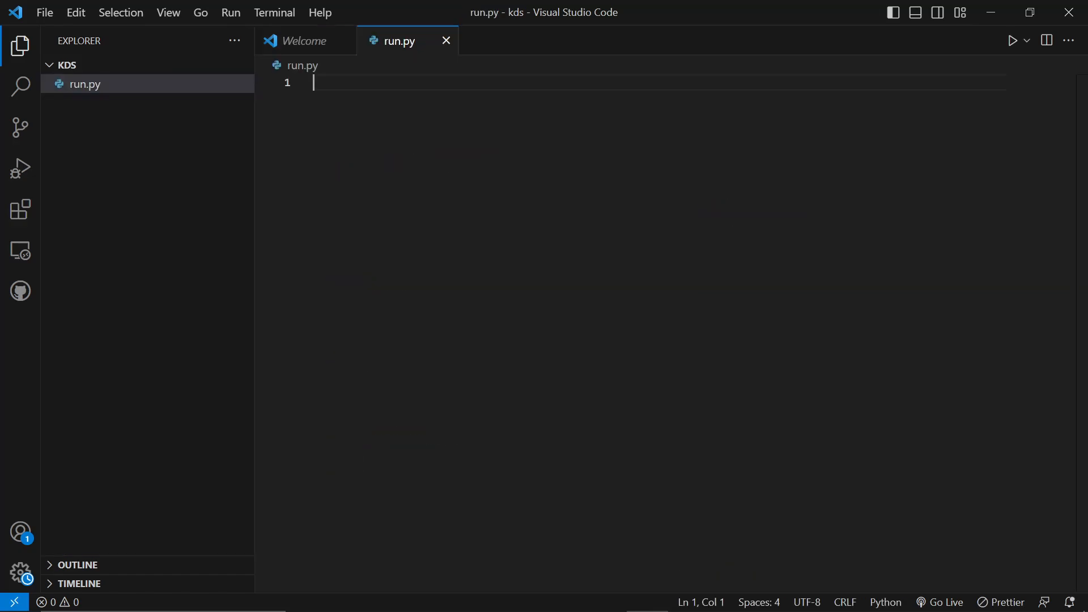
left_click(85, 84)
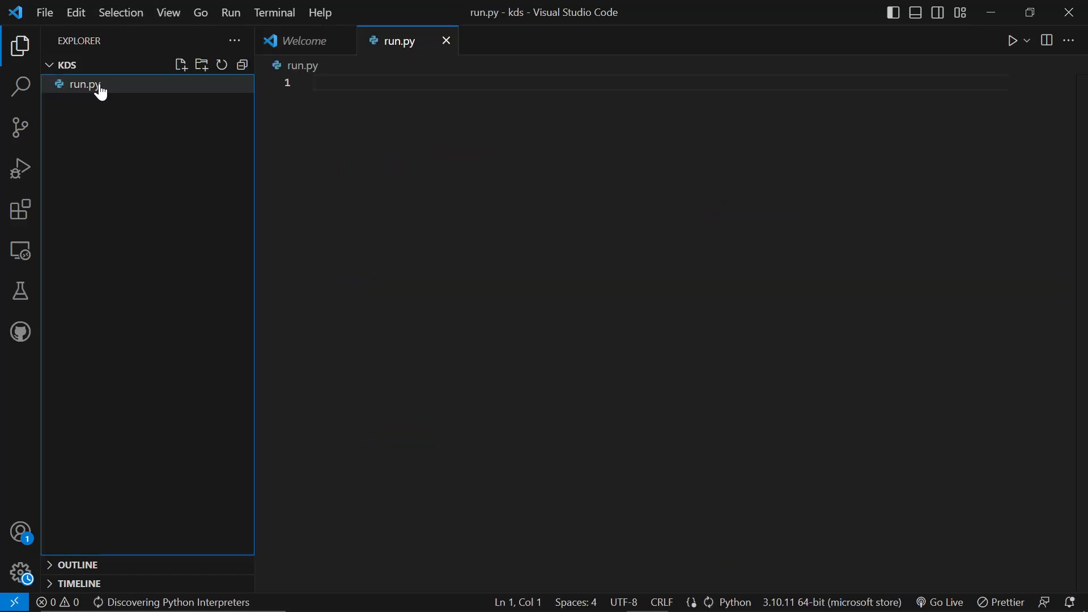
key("alt+tab")
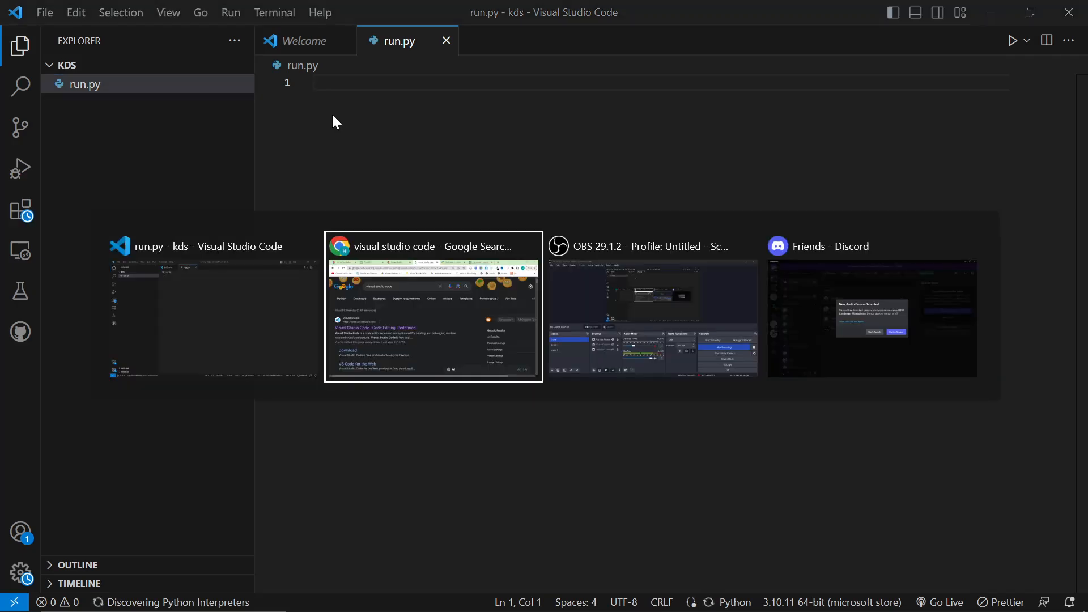
Copy the ChatGPT upscaling script and paste it into run.py.
left_click(432, 307)
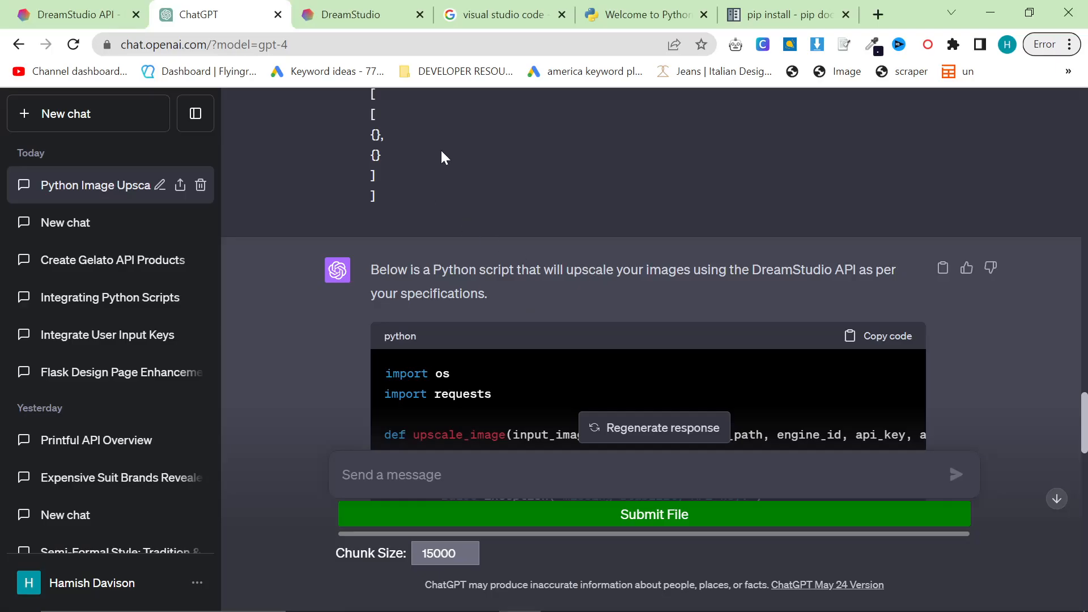
left_click(360, 13)
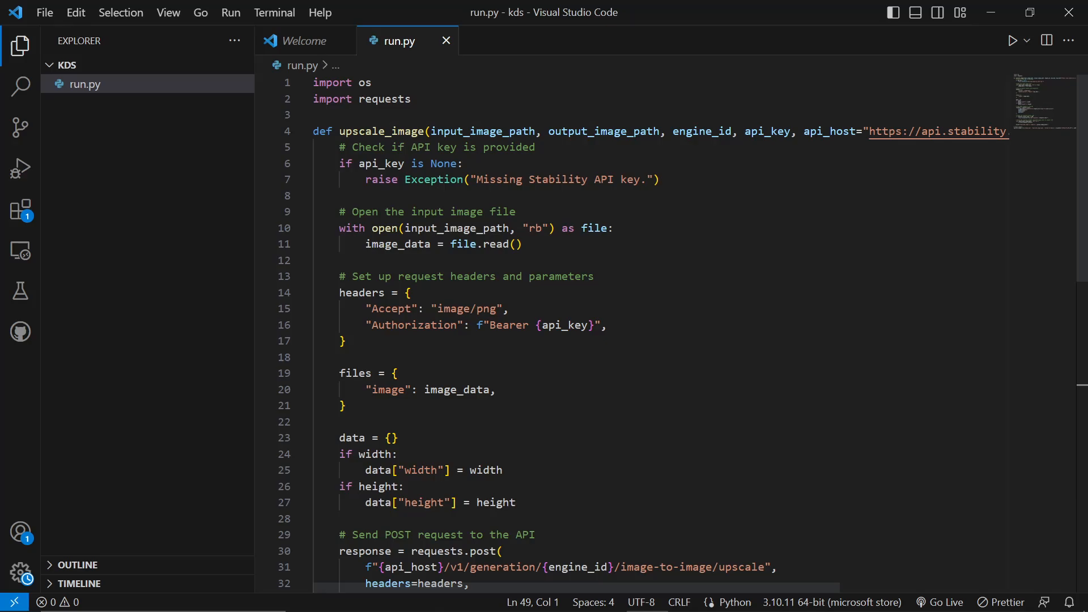
left_click(465, 148)
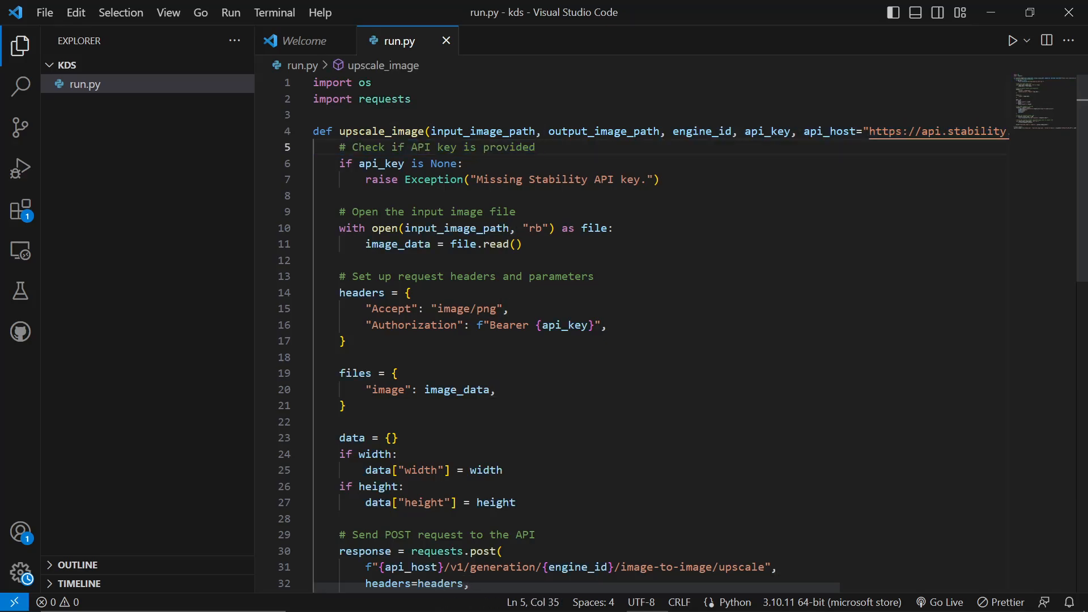
scroll("down", 3)
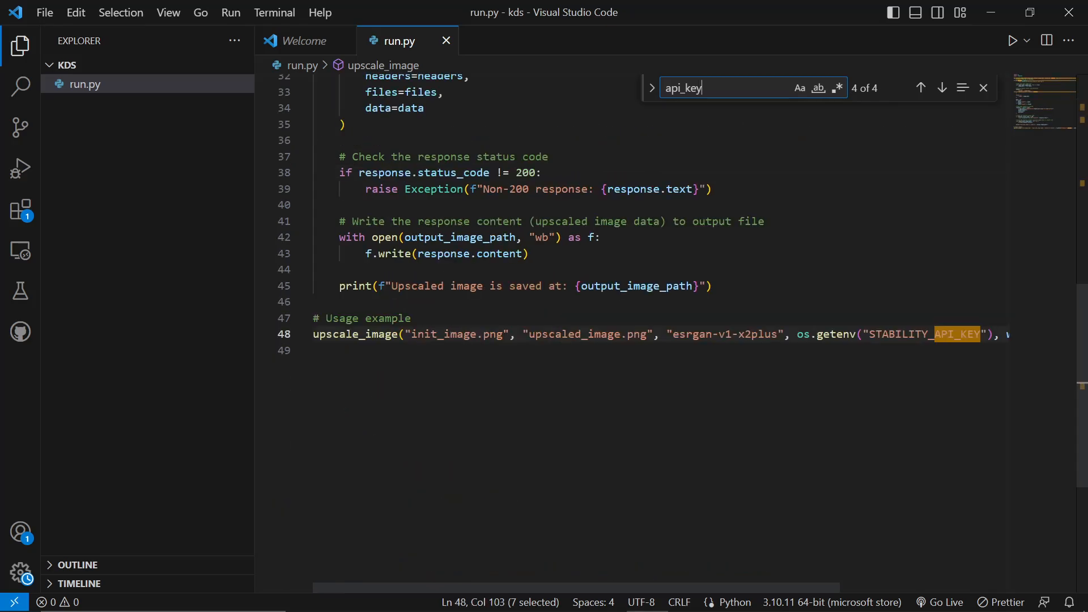
Locate the api_key occurrences in run.py and return to the ChatGPT conversation.
left_click(920, 87)
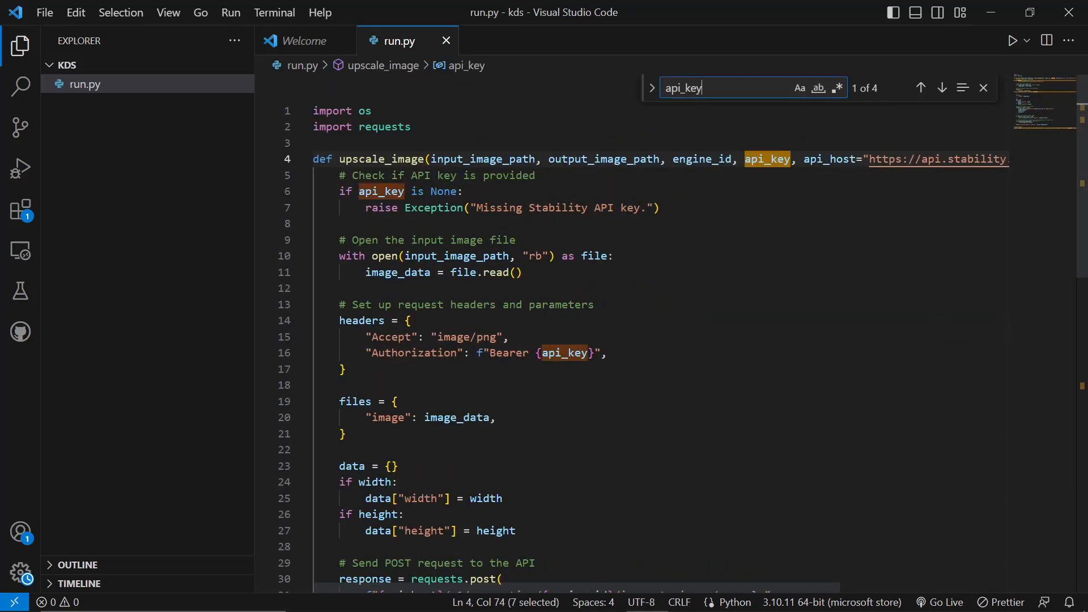
left_click(942, 87)
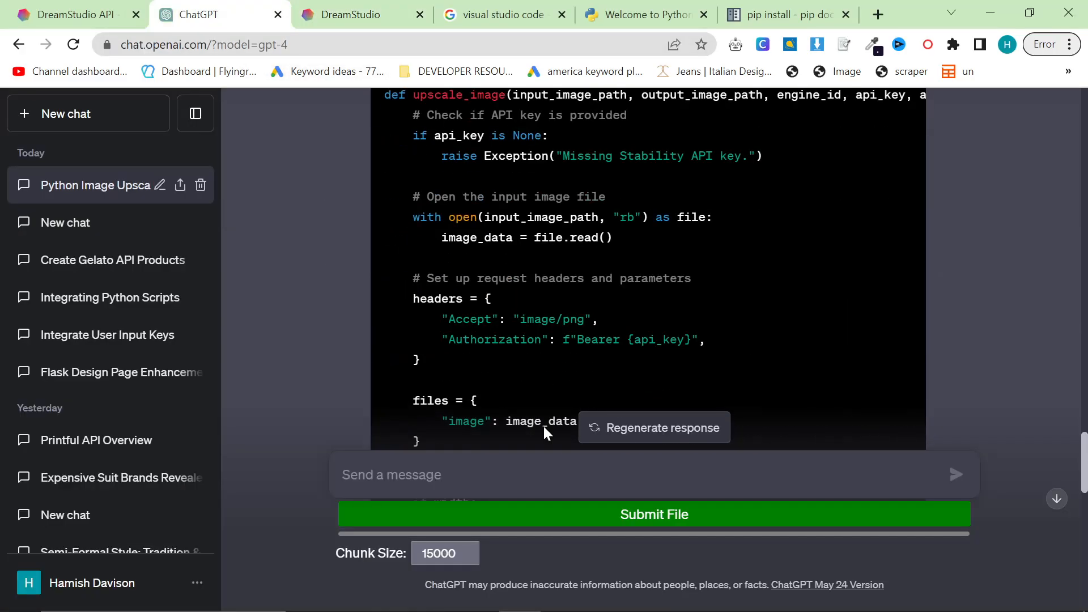
Ask GPT-4 'Can you just let me hardcode the secret key' and send it.
type("Can you just")
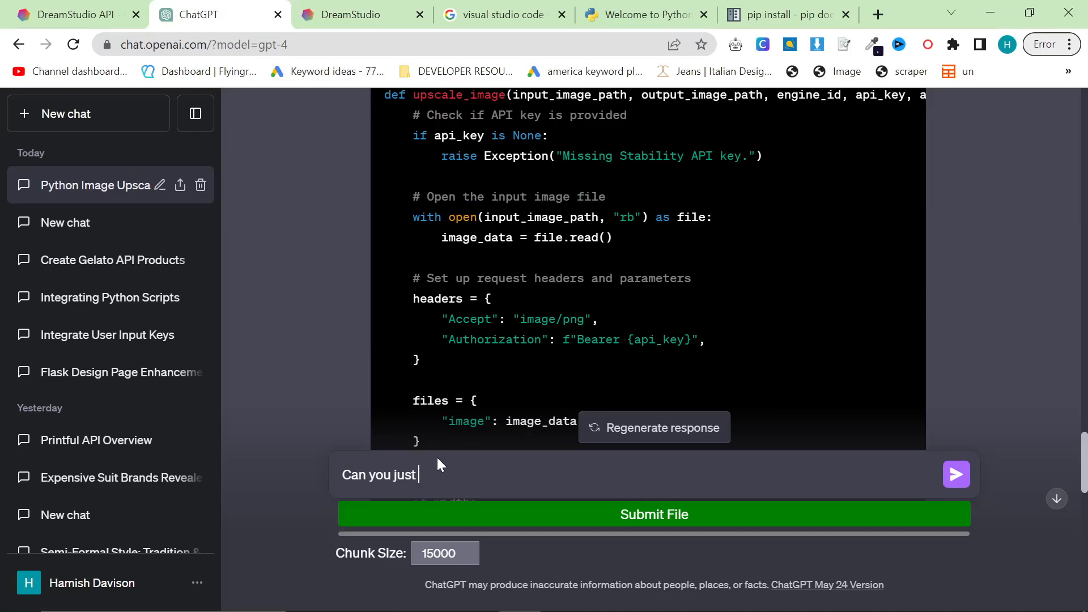
type("let me hardcode the se")
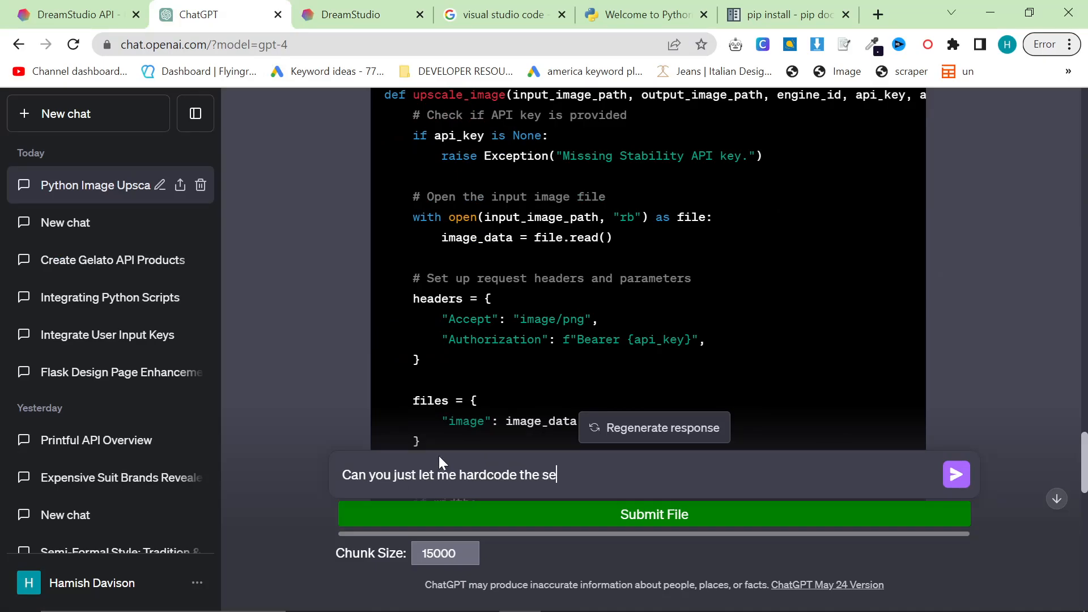
type("cret key p")
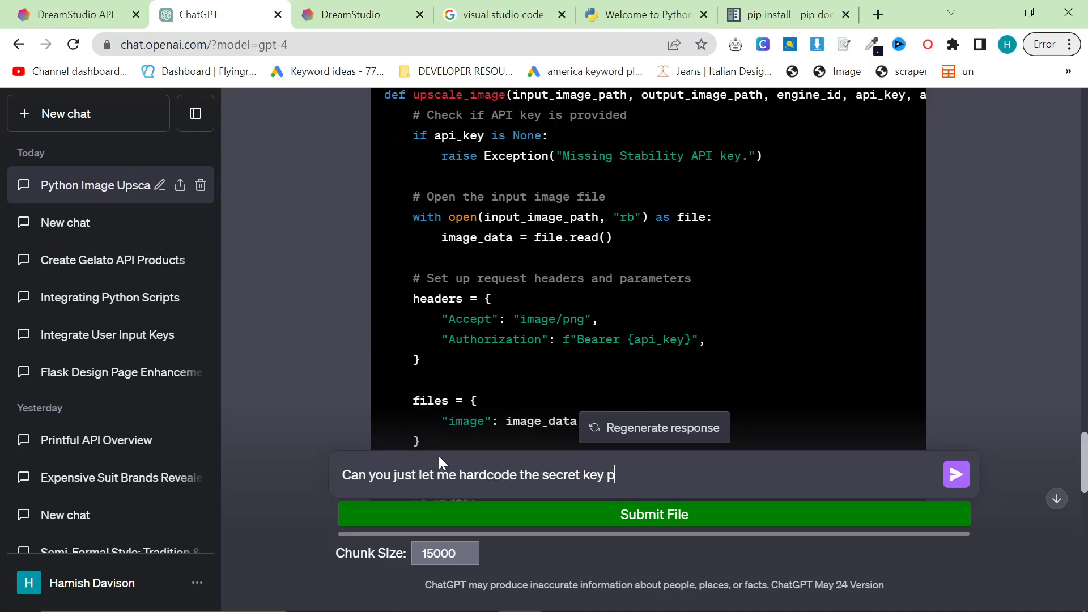
left_click(956, 474)
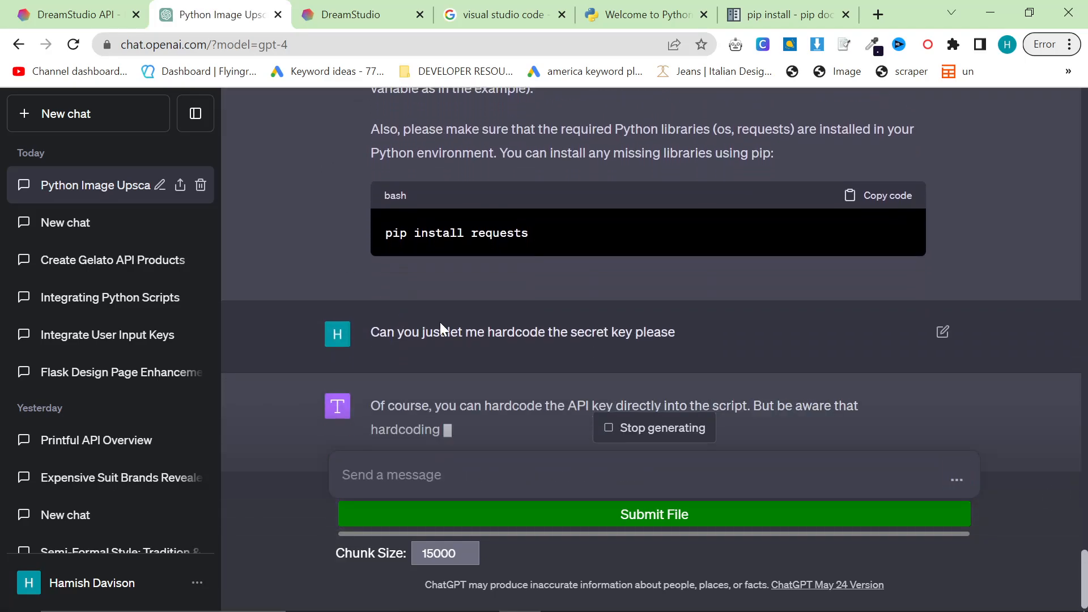
Scroll through the regenerated upscale_image script to review the hardcoded key and usage example.
scroll("up", 3)
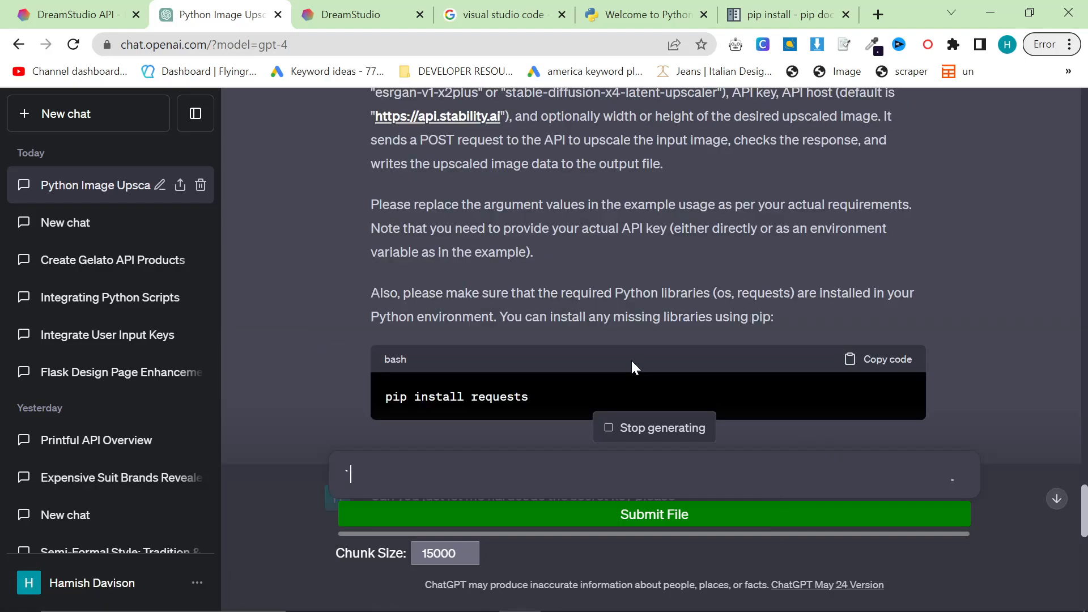
scroll("up", 3)
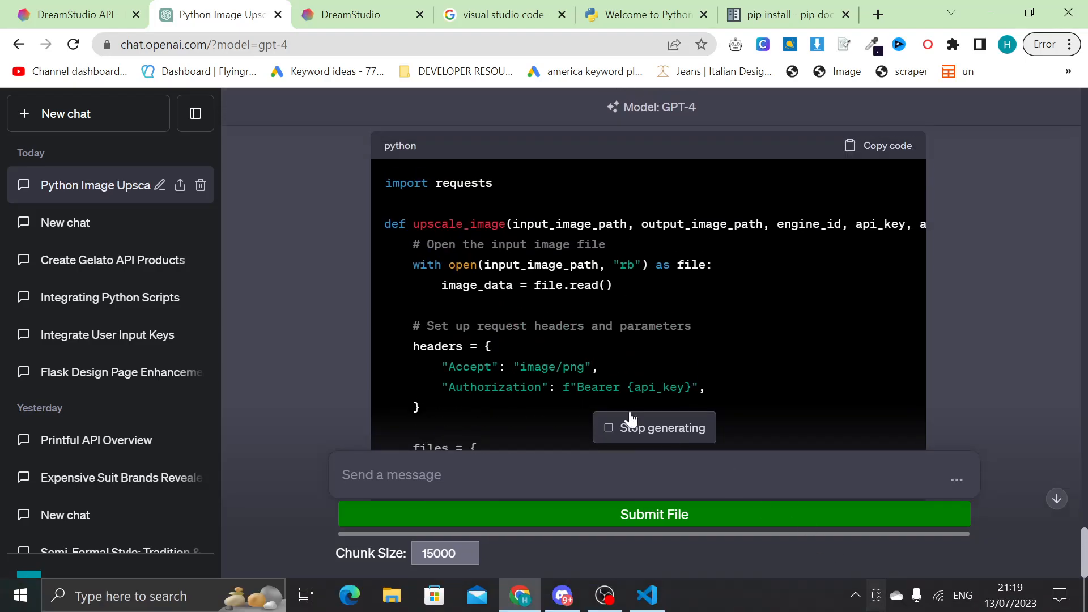
scroll("down", 3)
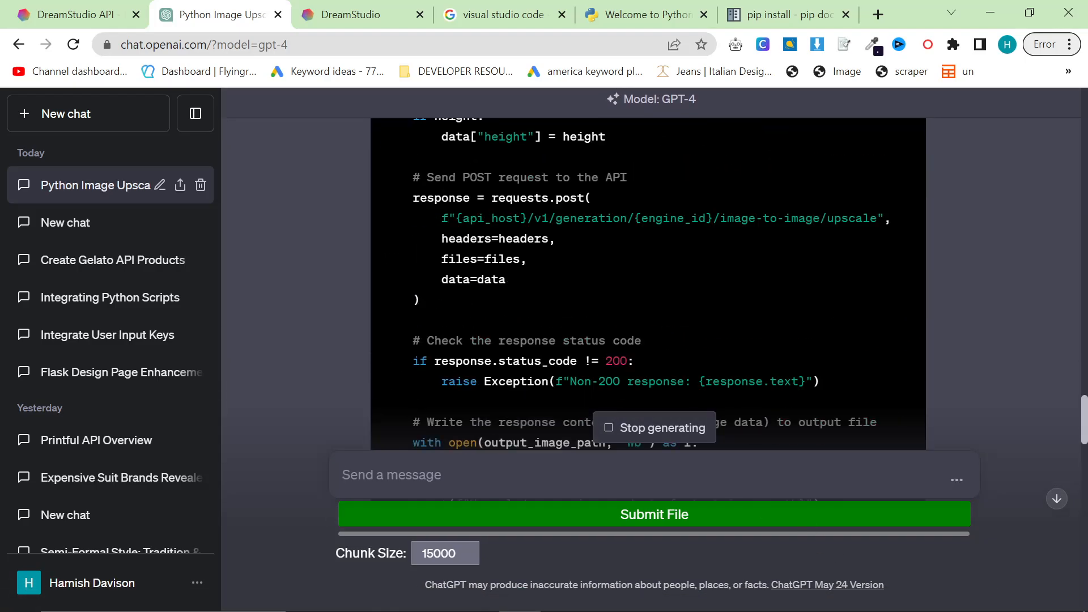
scroll("down", 3)
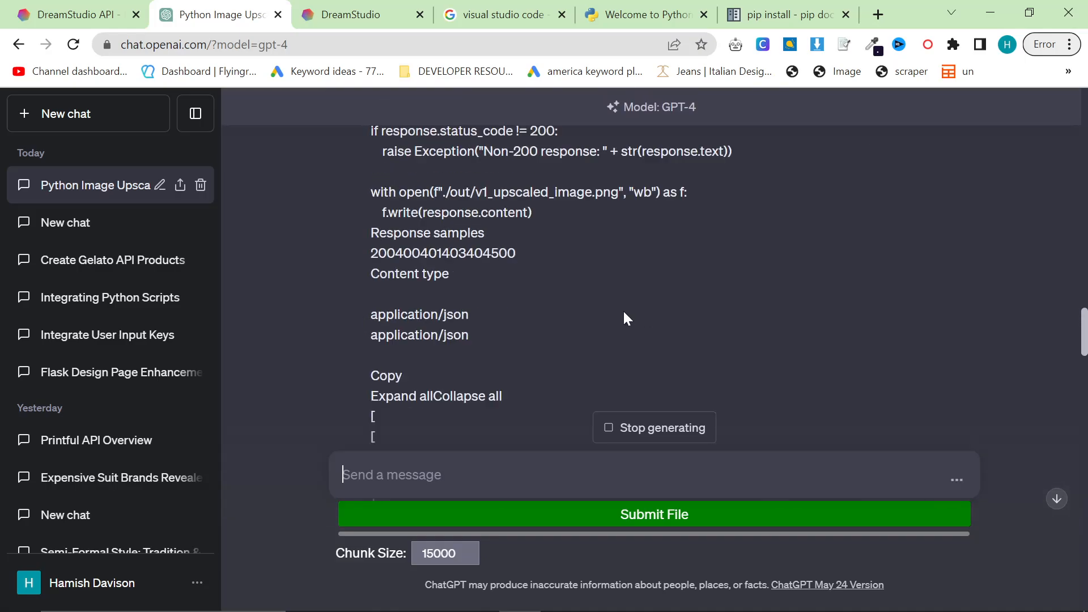
scroll("up", 3)
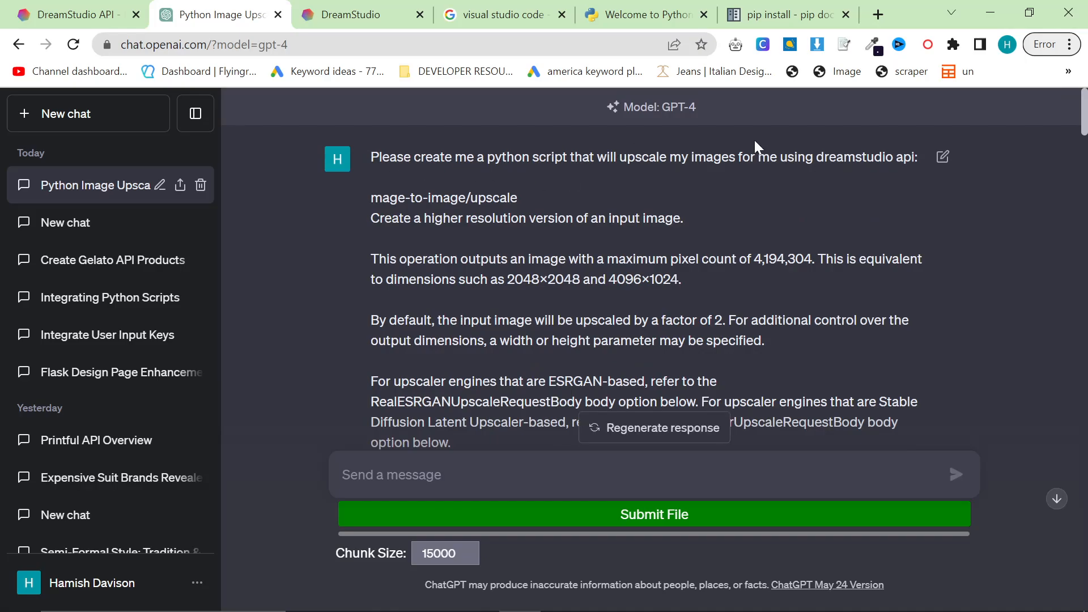
scroll("down", 3)
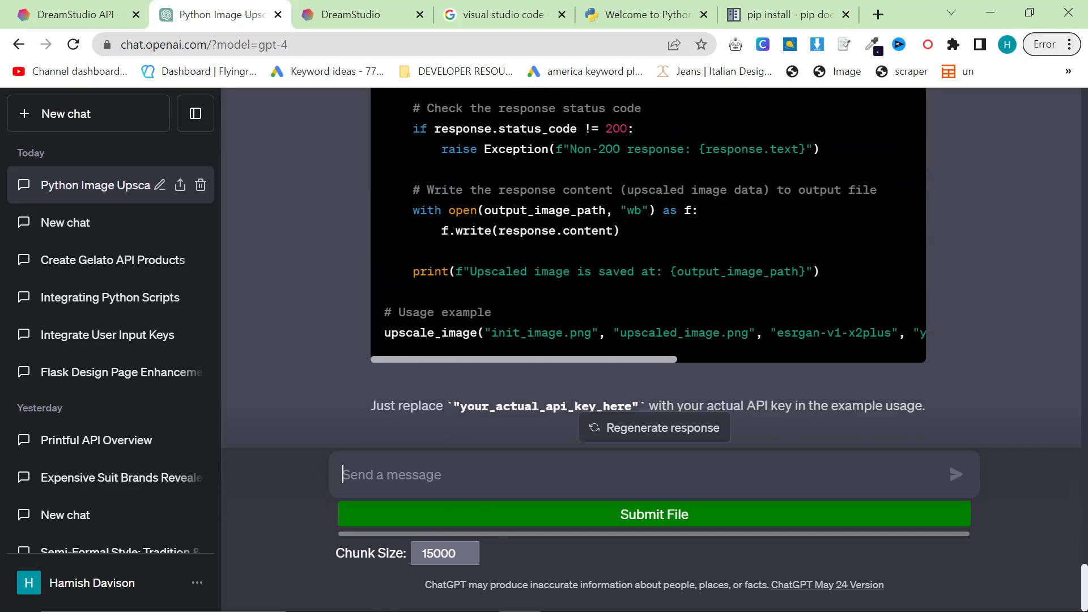
scroll("up", 3)
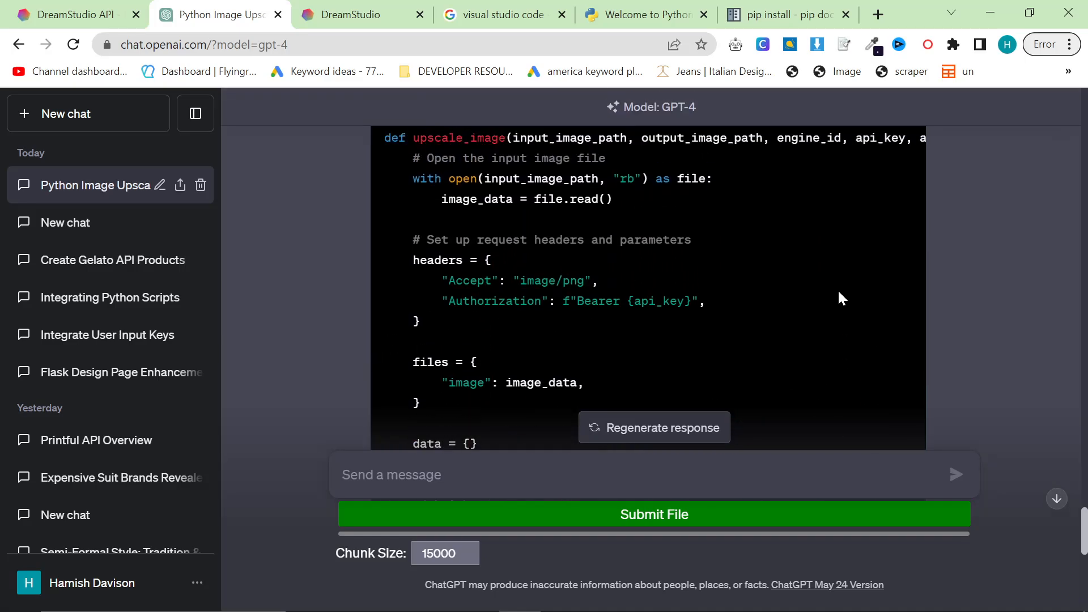
scroll("up", 3)
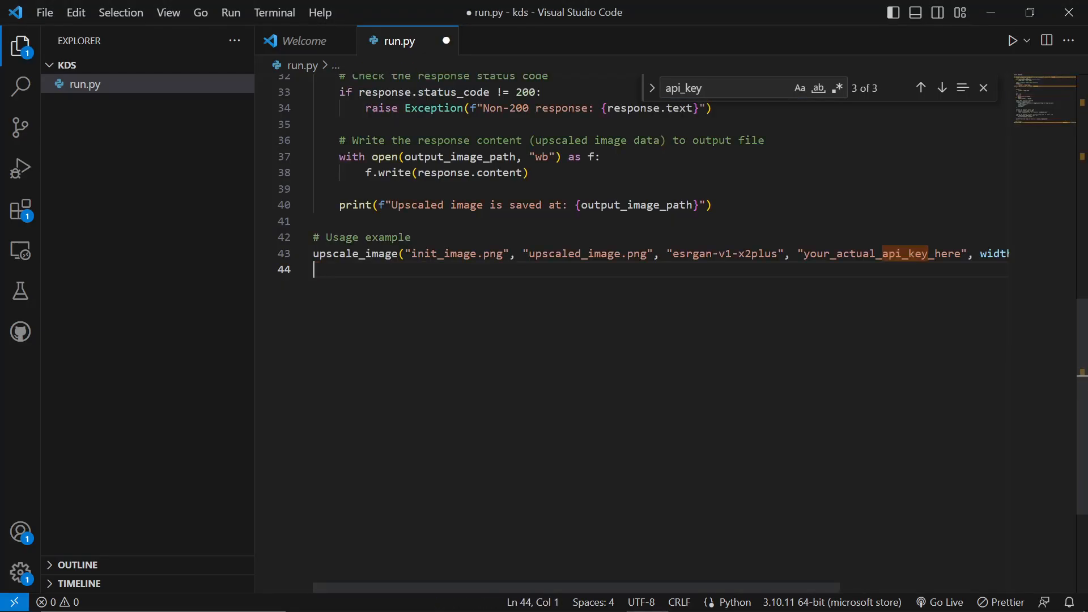
Save run.py and select text in the usage example line.
key("ctrl+s")
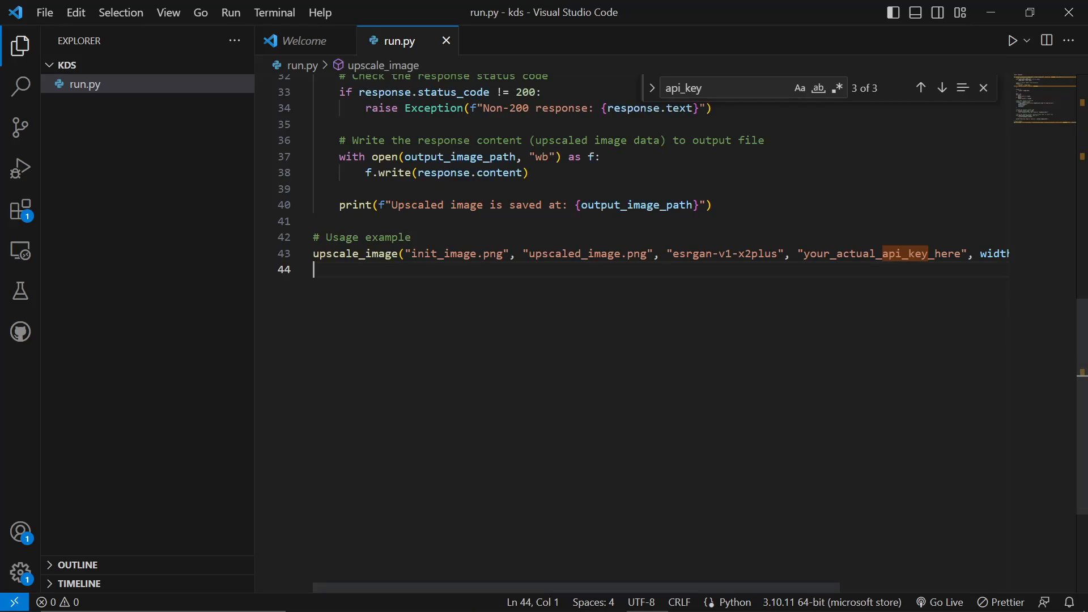
double_click(882, 252)
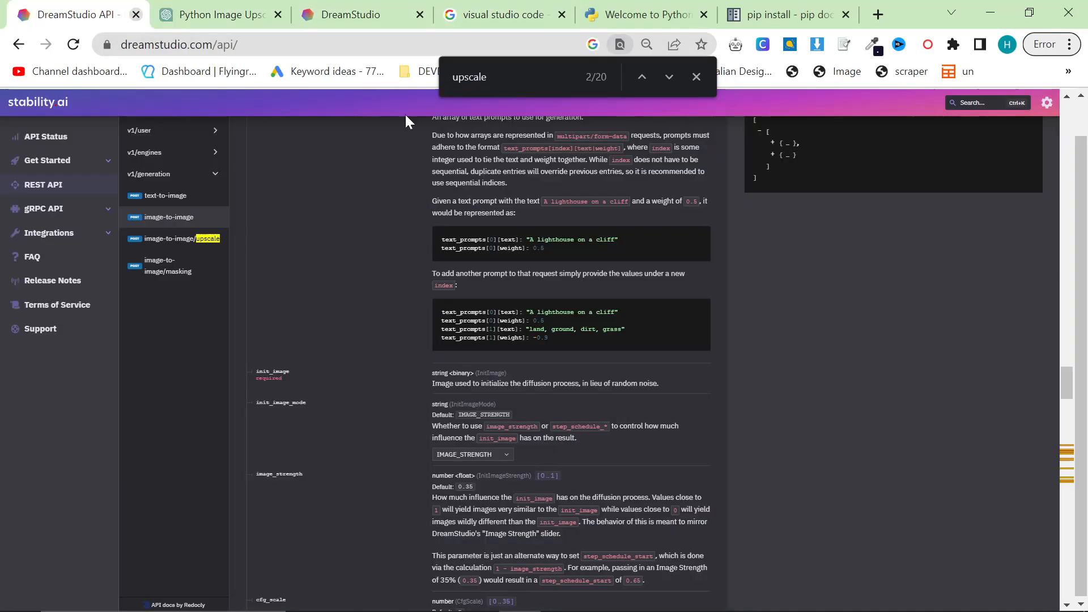
Copy the API key from the DreamStudio account page.
left_click(353, 14)
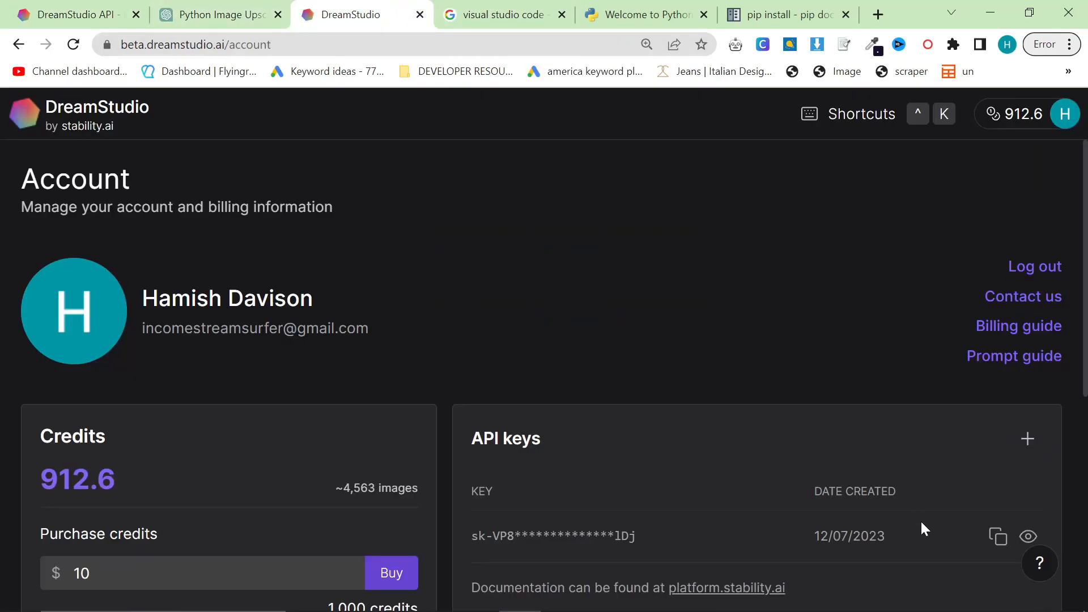
left_click(500, 14)
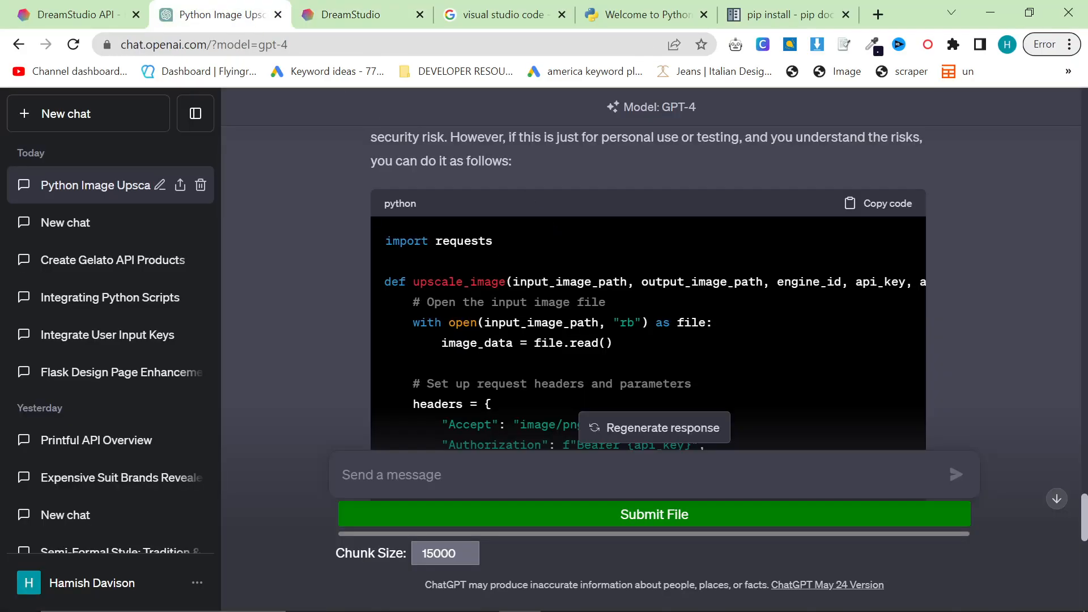
Ask GPT-4 where to add the image and to make the script upscale all images in its directory.
scroll("down", 3)
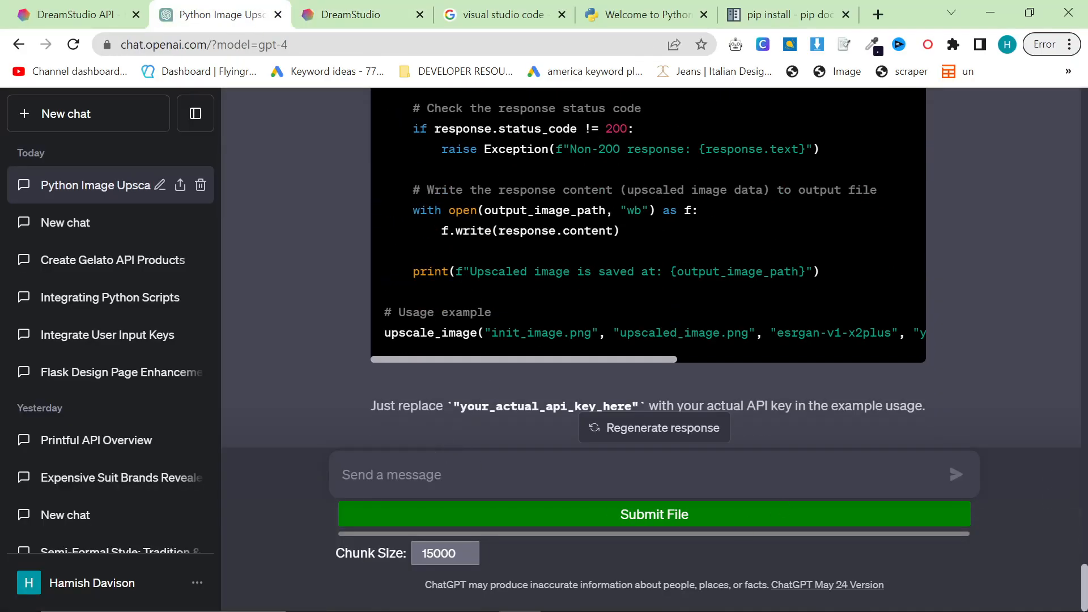
type("Where do i a")
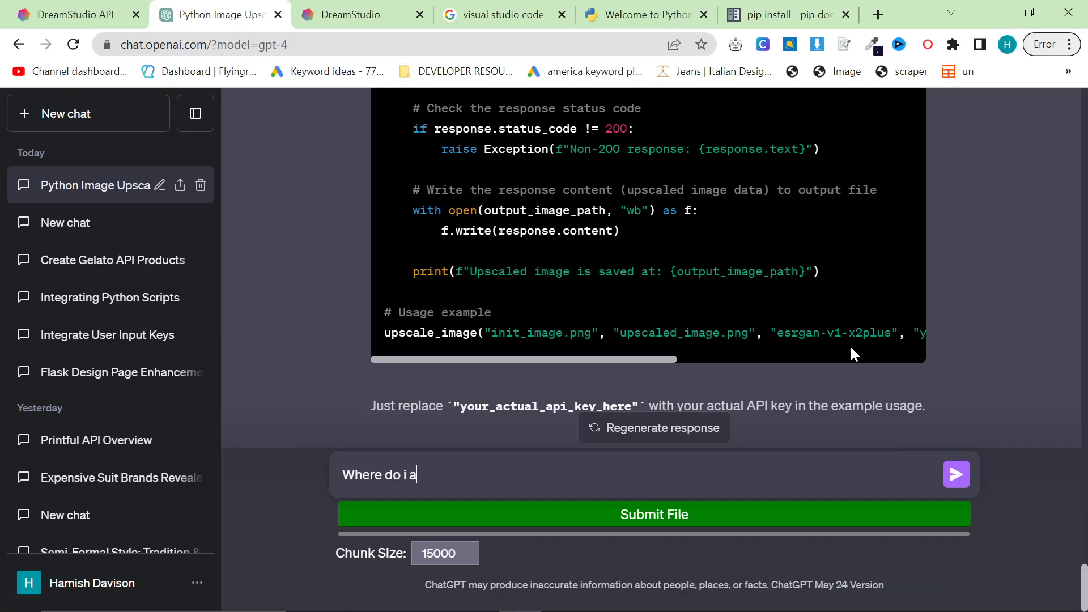
type("dd my image, and what does")
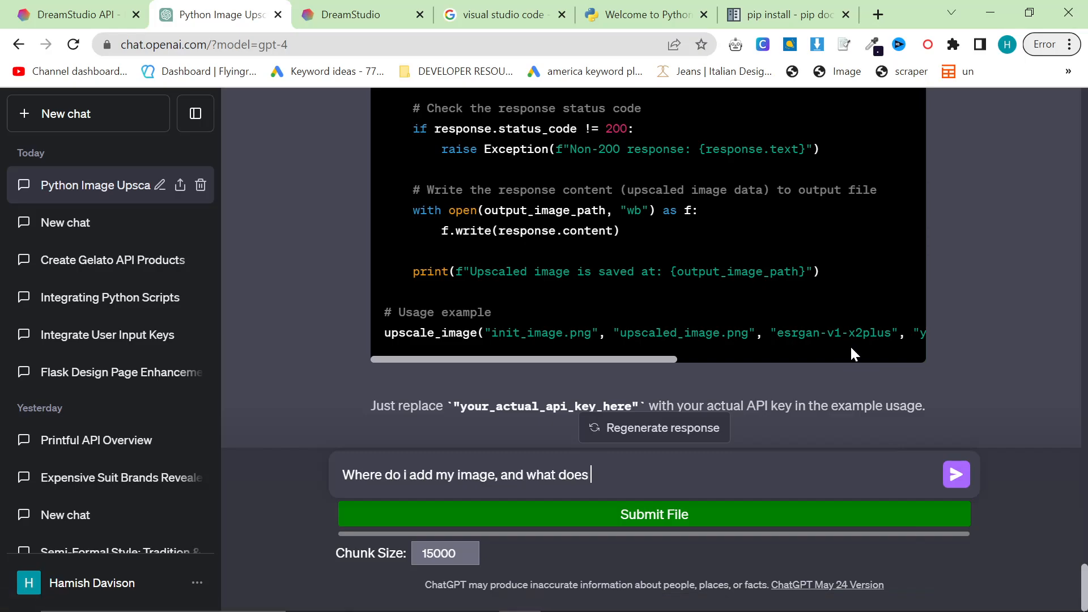
type("the image filename ha")
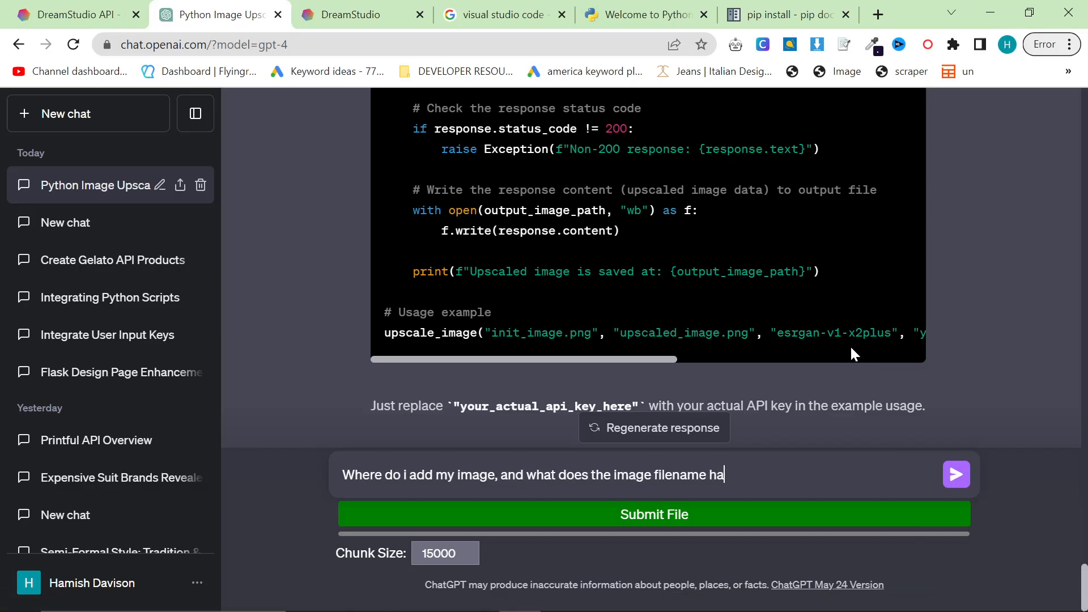
type("ve to be, can you make it")
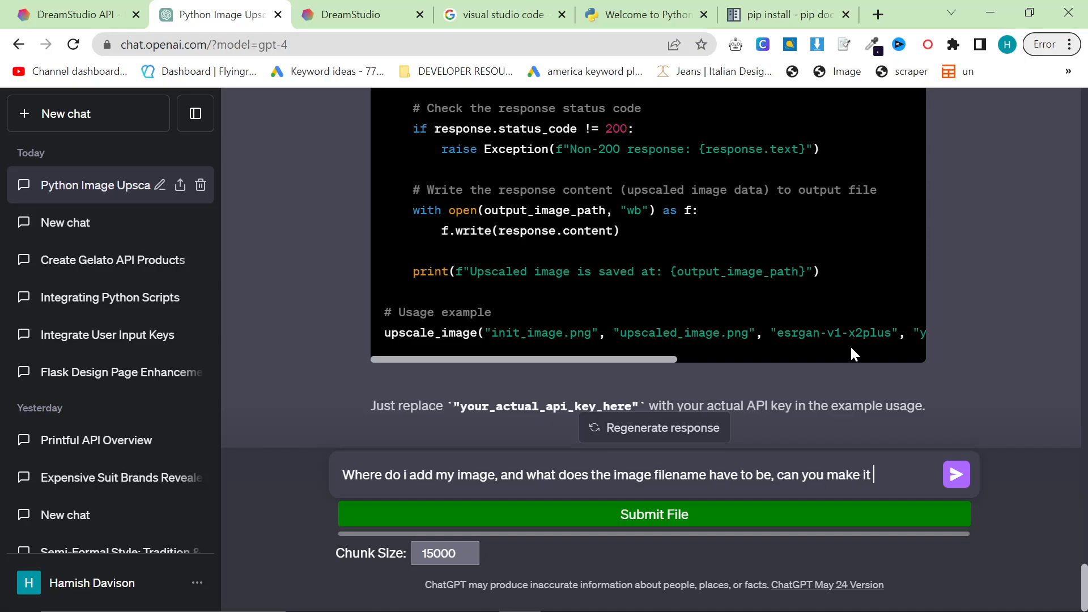
type("so the script")
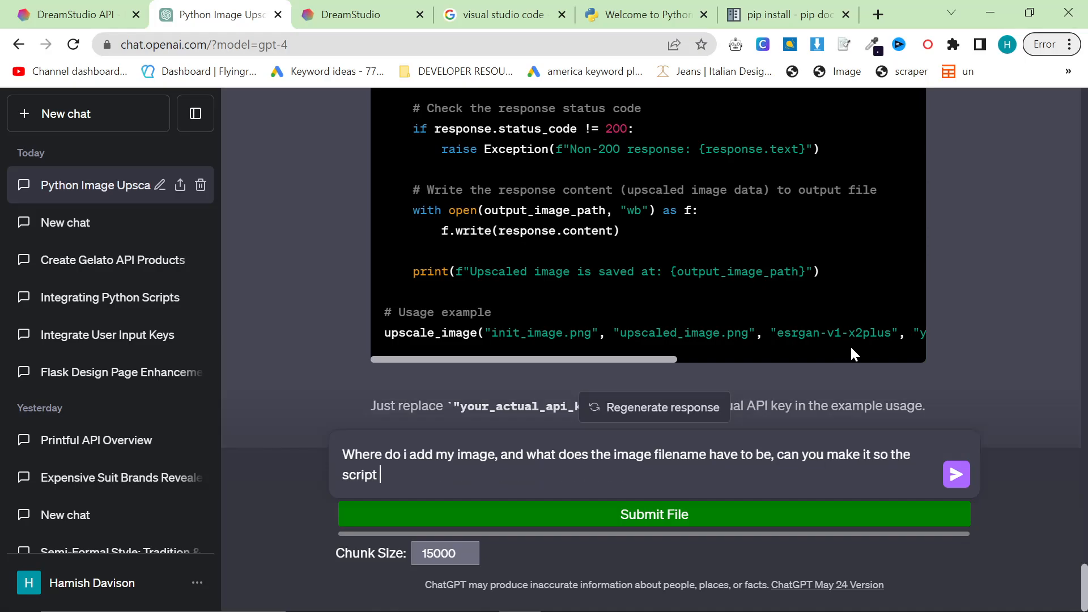
type("reads the same")
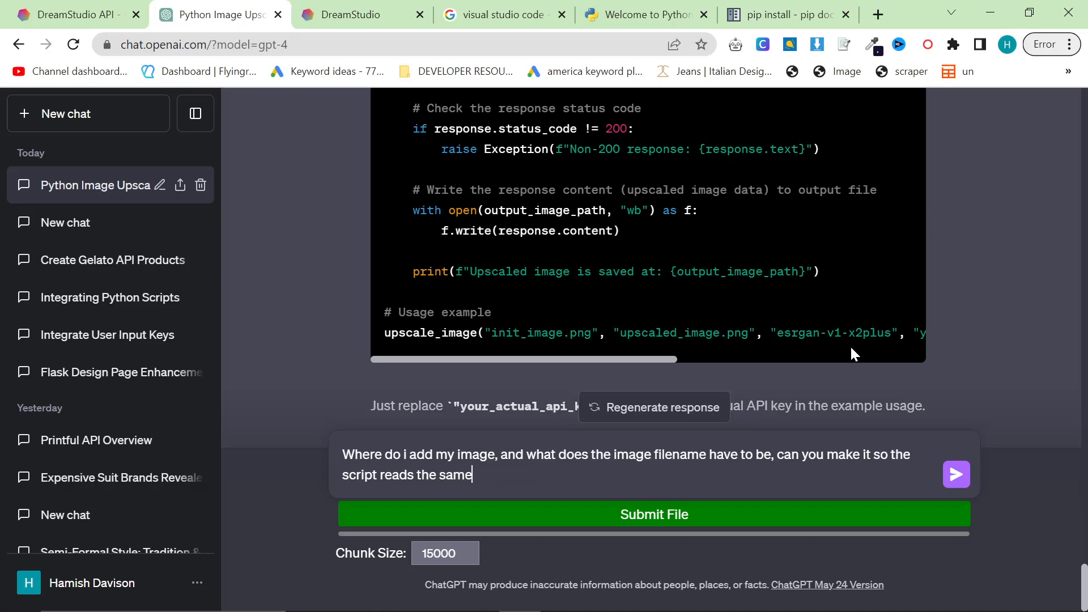
type("directory for")
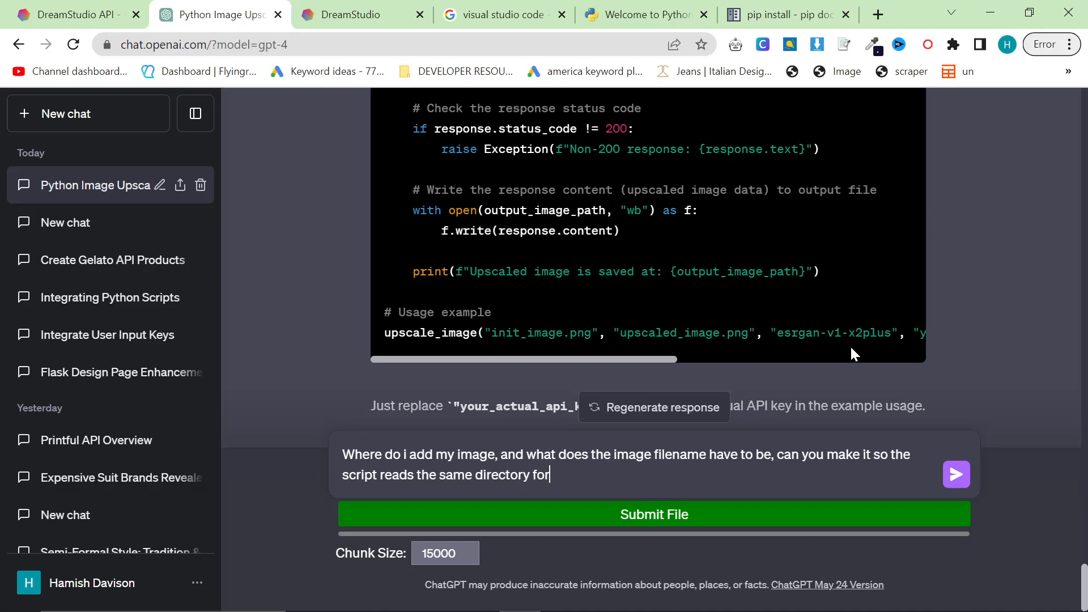
type("images and upscales")
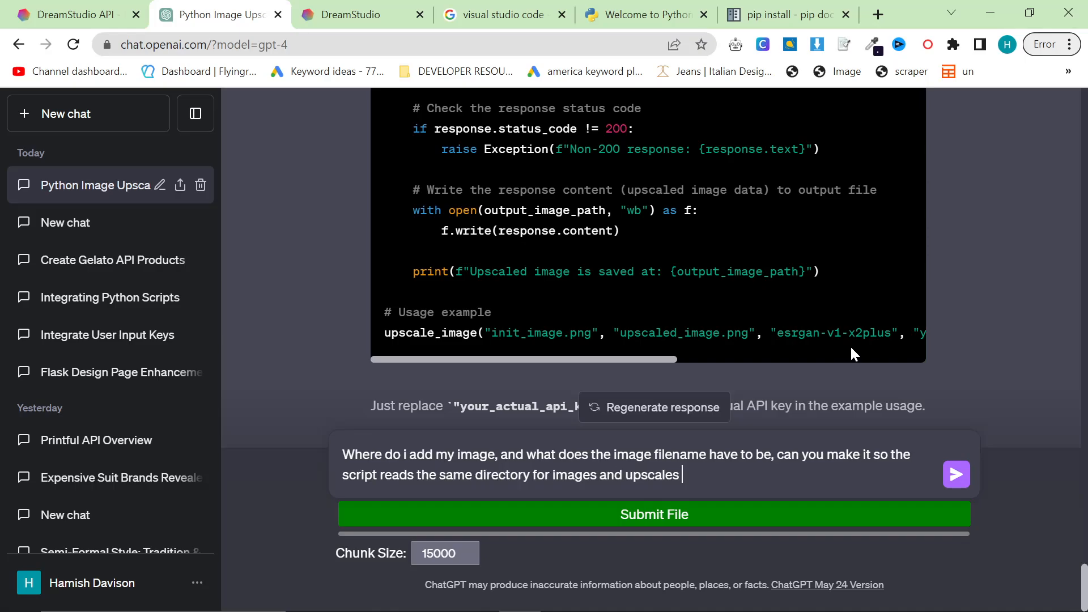
left_click(955, 474)
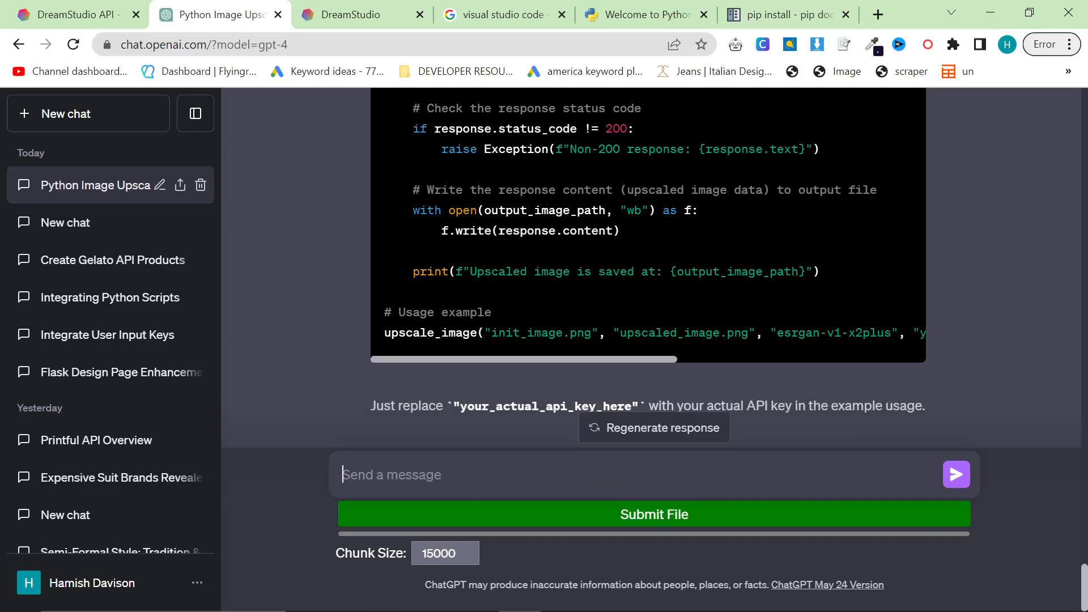
Copy the revised script that loops over every PNG in the folder into run.py.
left_click(653, 427)
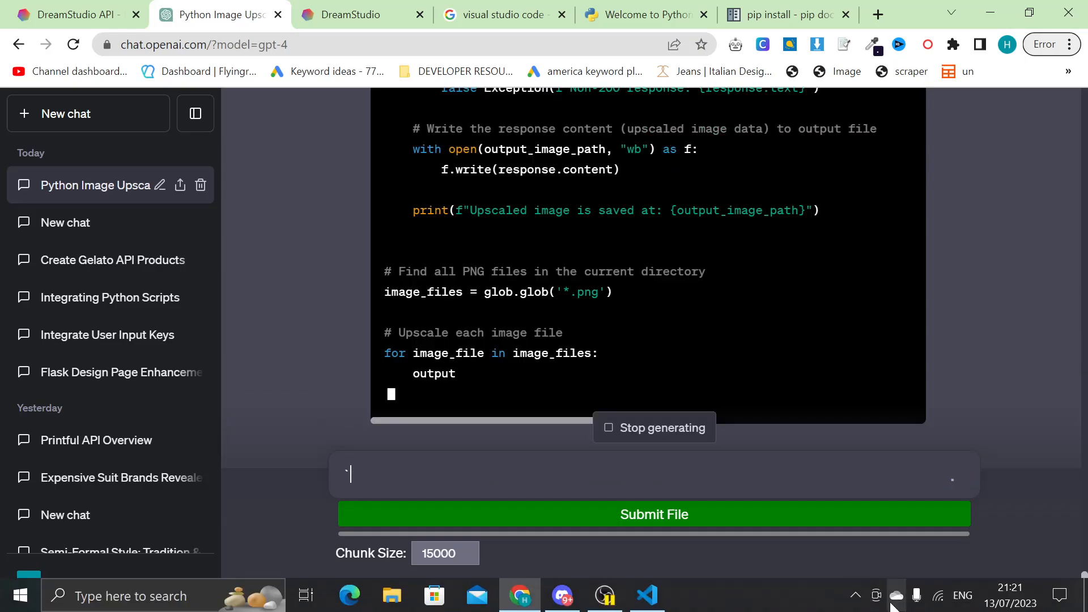
left_click(646, 595)
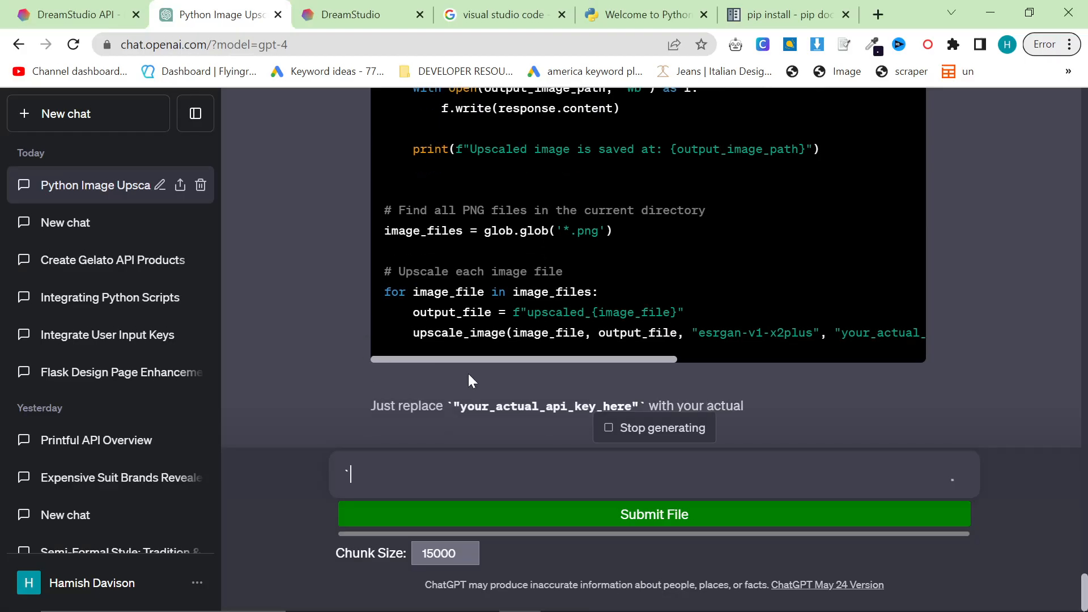
left_click(895, 211)
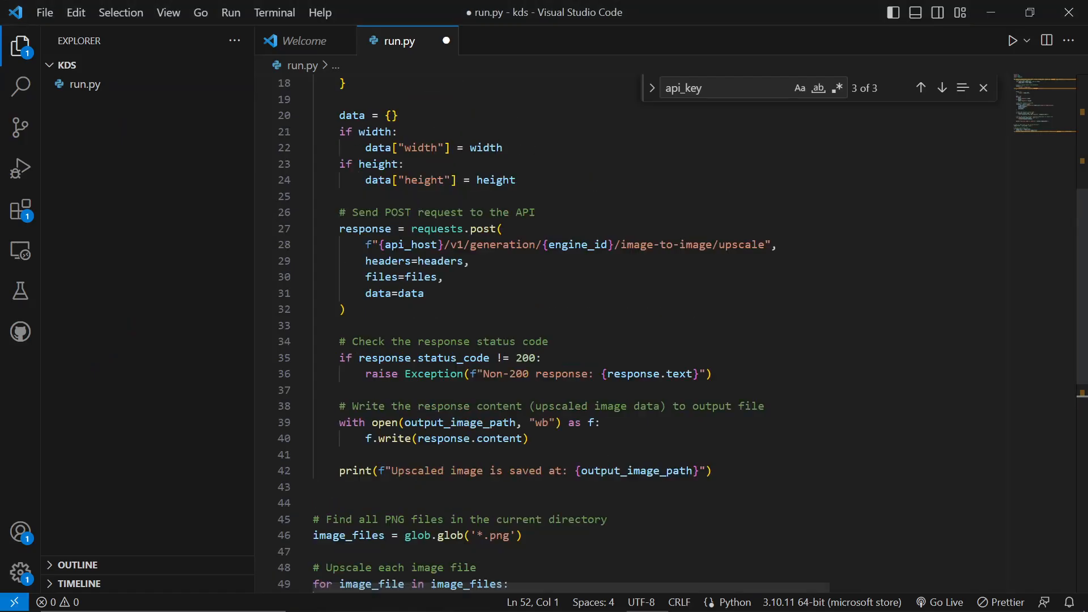
View image_cats in space.png, the 512x512 astronaut cat, from the KDS Explorer.
scroll("down", 3)
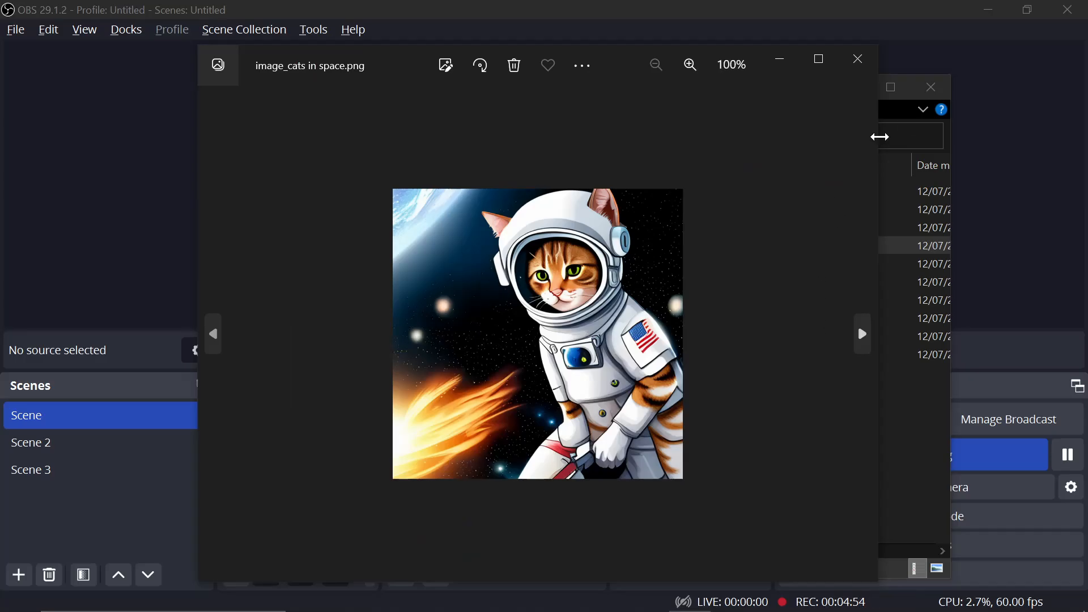
mouse_move(552, 178)
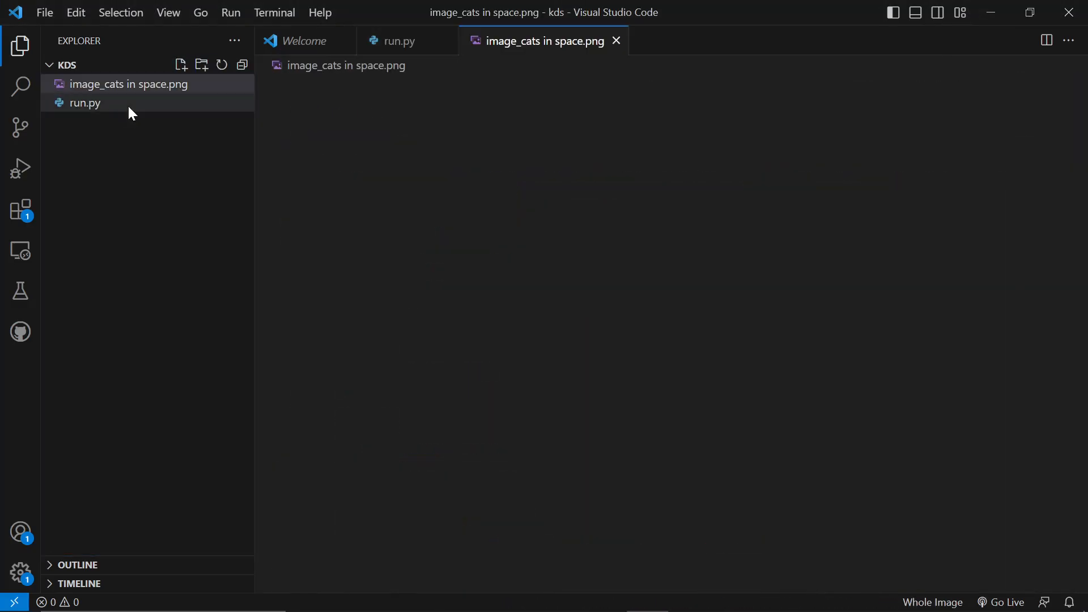
left_click(128, 84)
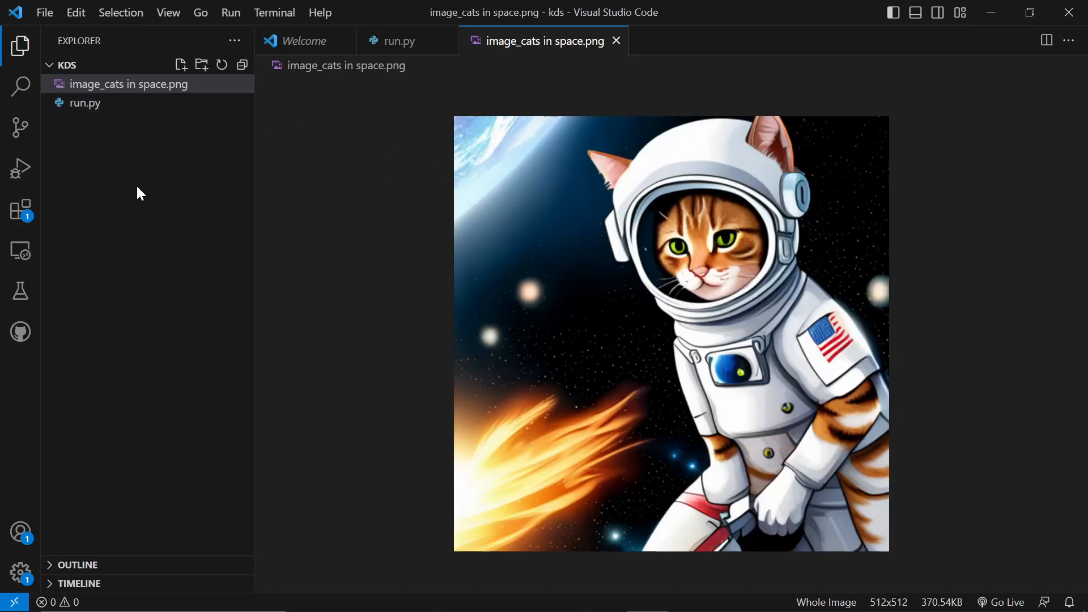
mouse_move(370, 255)
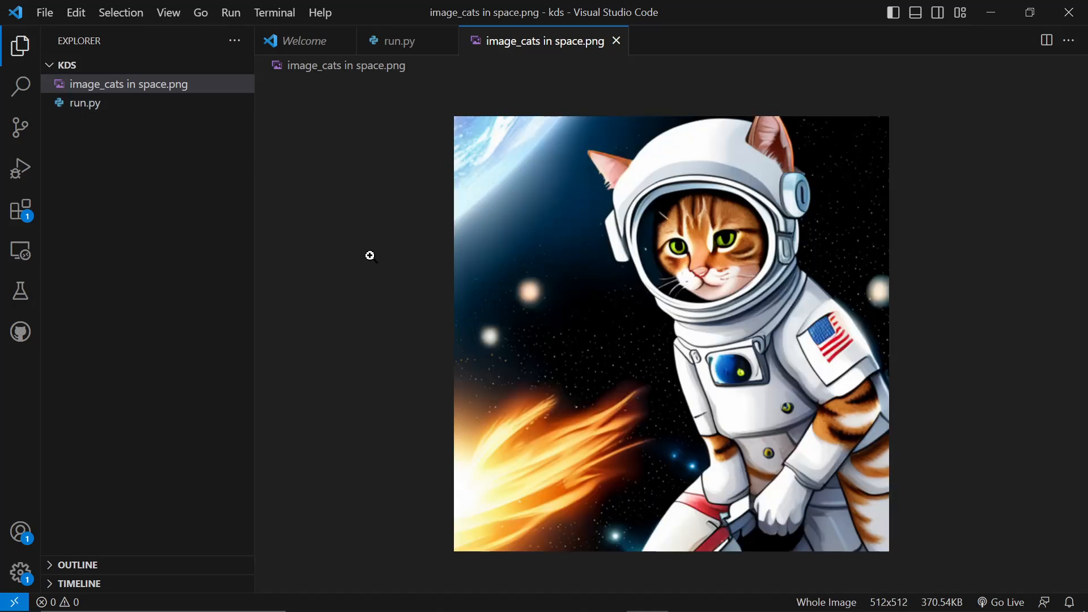
Return to run.py and start a new PowerShell terminal in the kds folder, beginning the python command.
left_click(399, 41)
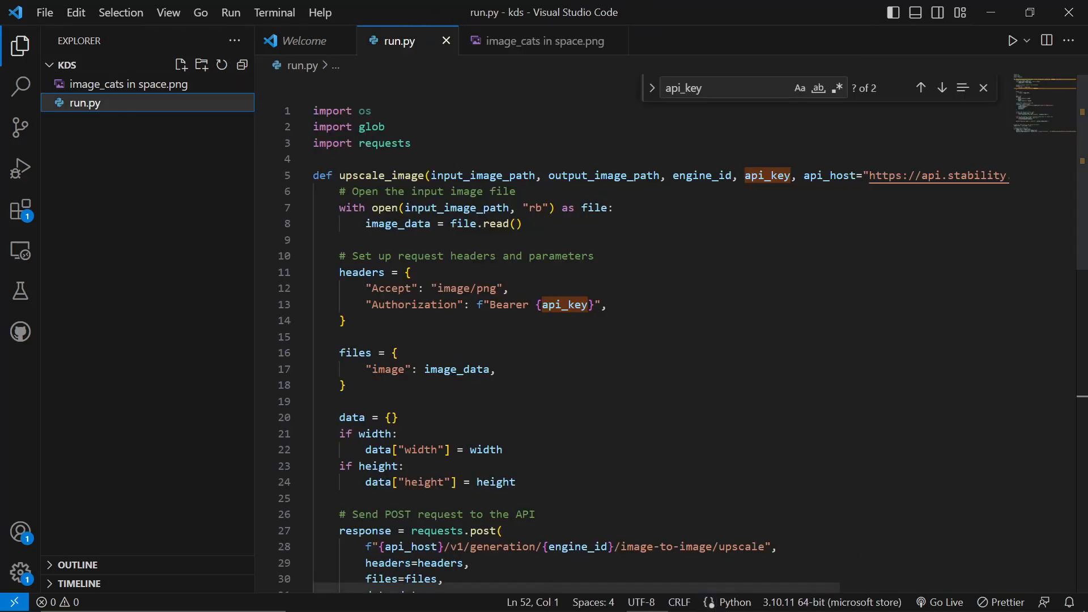
scroll("down", 3)
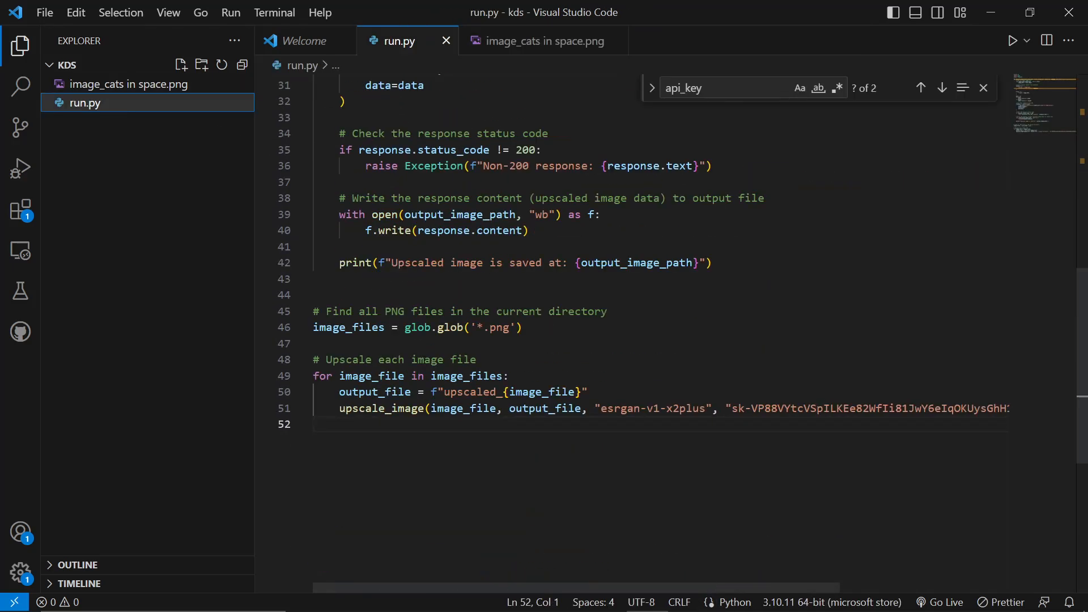
left_click(273, 13)
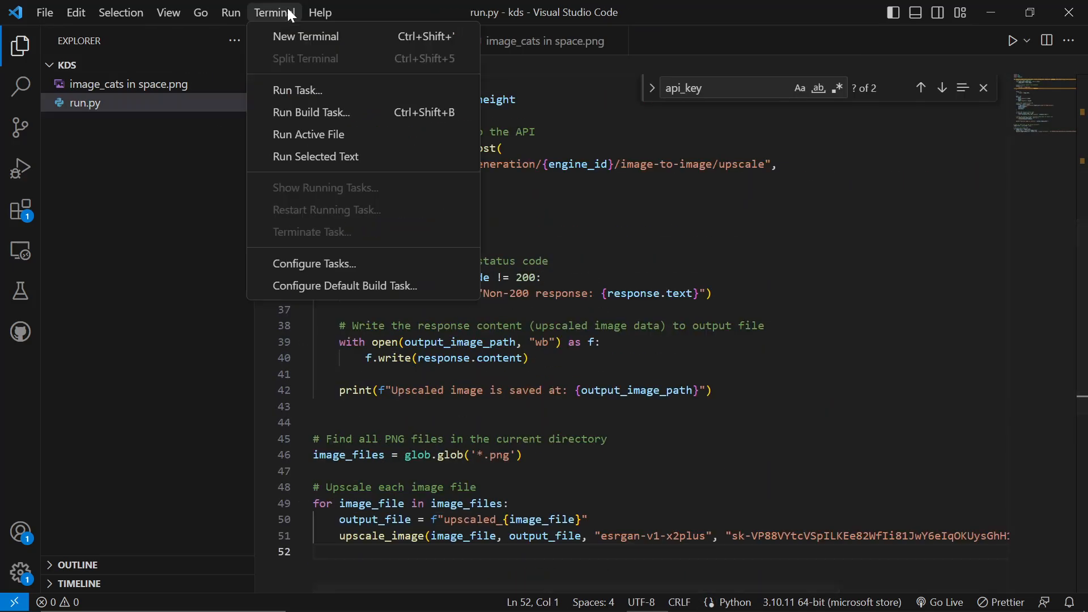
left_click(305, 37)
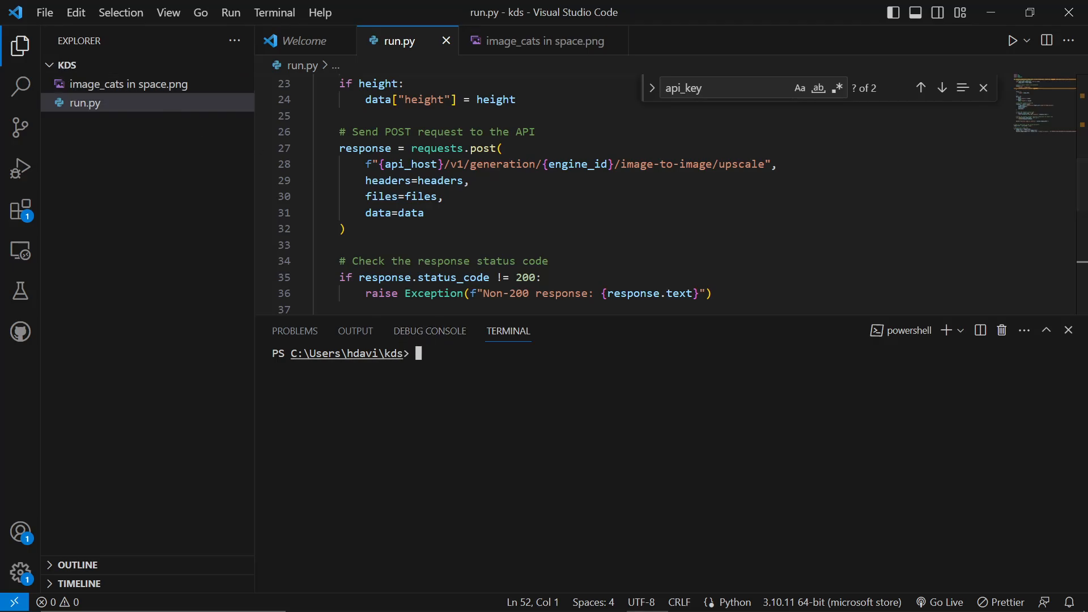
mouse_move(409, 331)
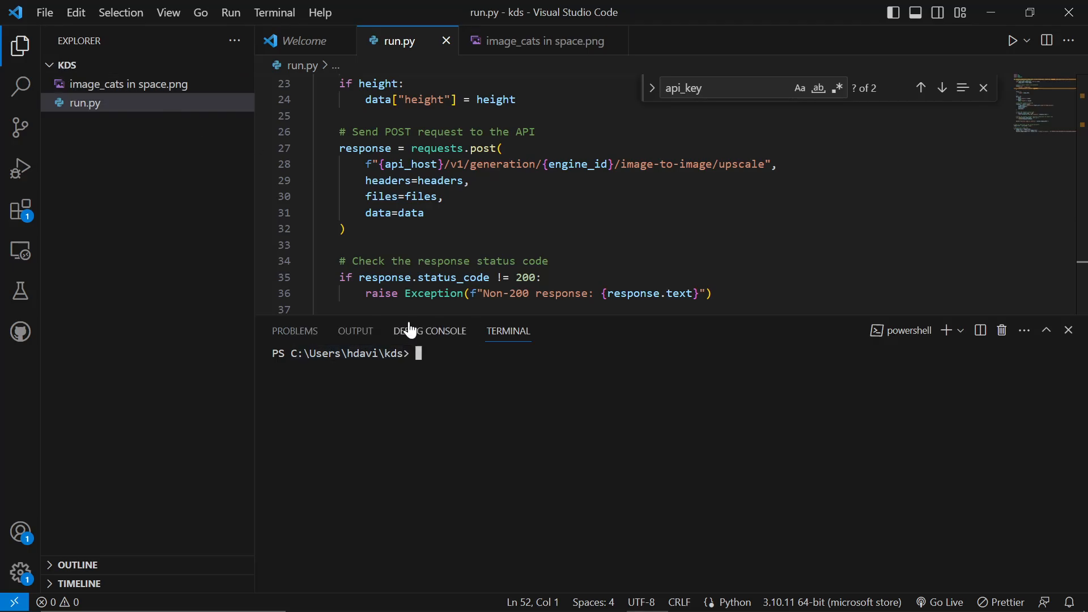
type("pytho")
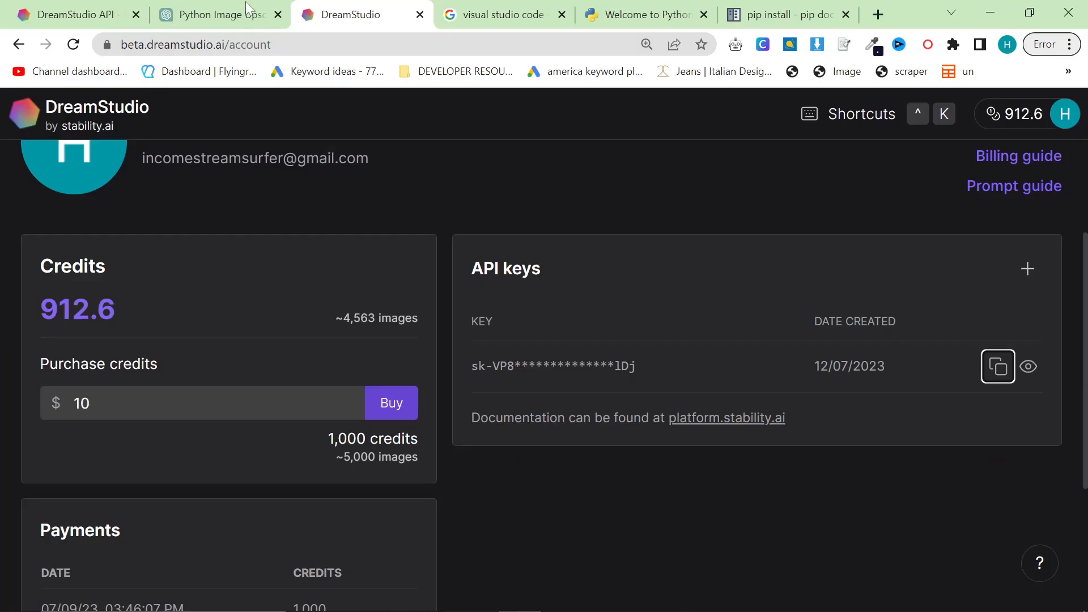
Run python run.py with the copied key and capture the Incorrect API key traceback.
left_click(215, 14)
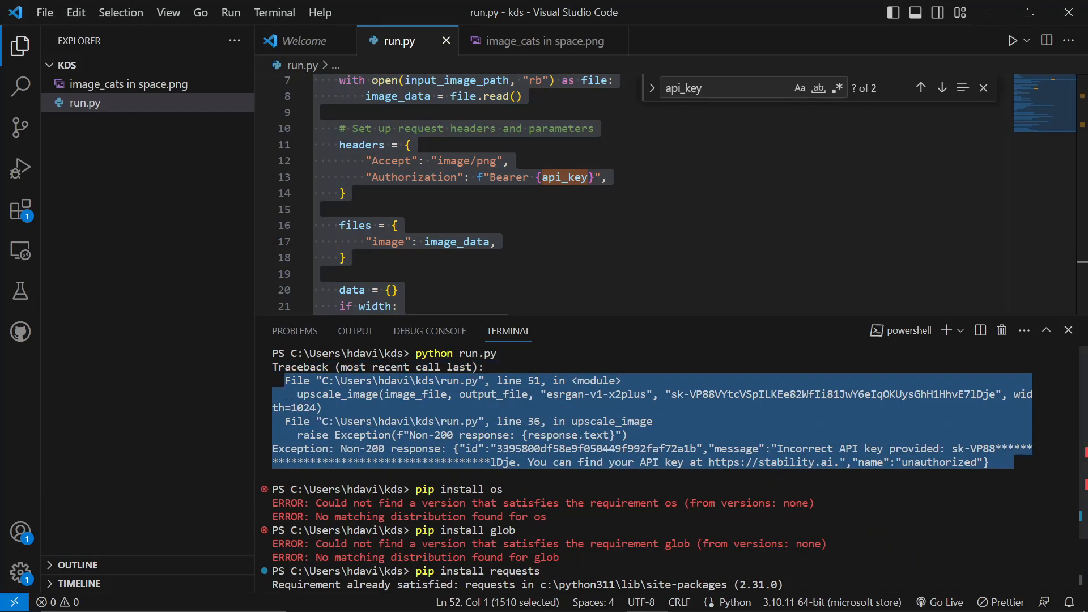
left_click(219, 15)
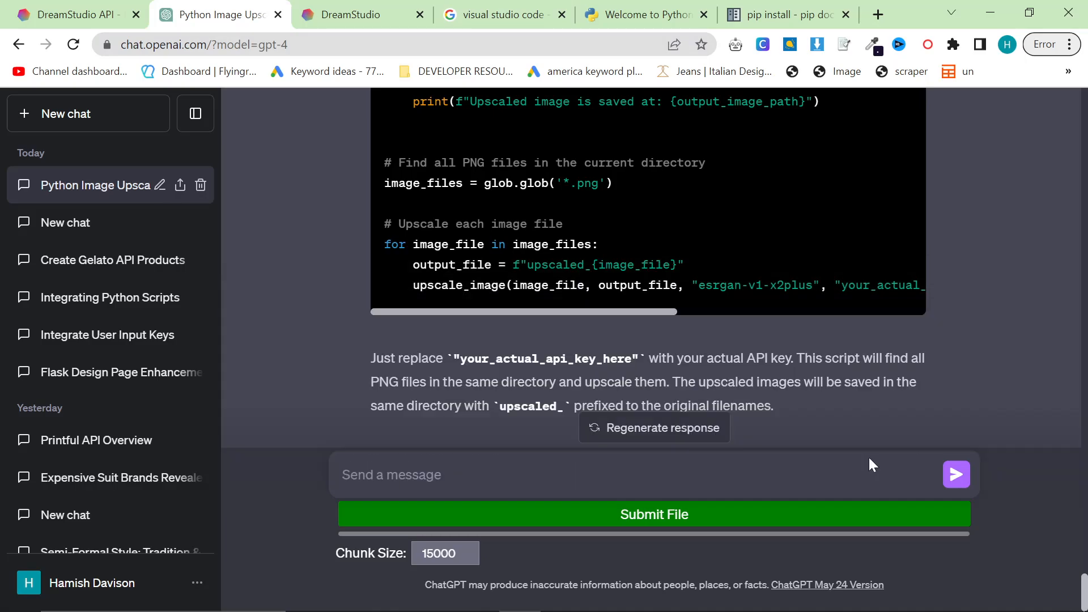
Send the error to ChatGPT and check the esrgan-v1-x2plus engine id in the Stability API docs.
left_click(653, 427)
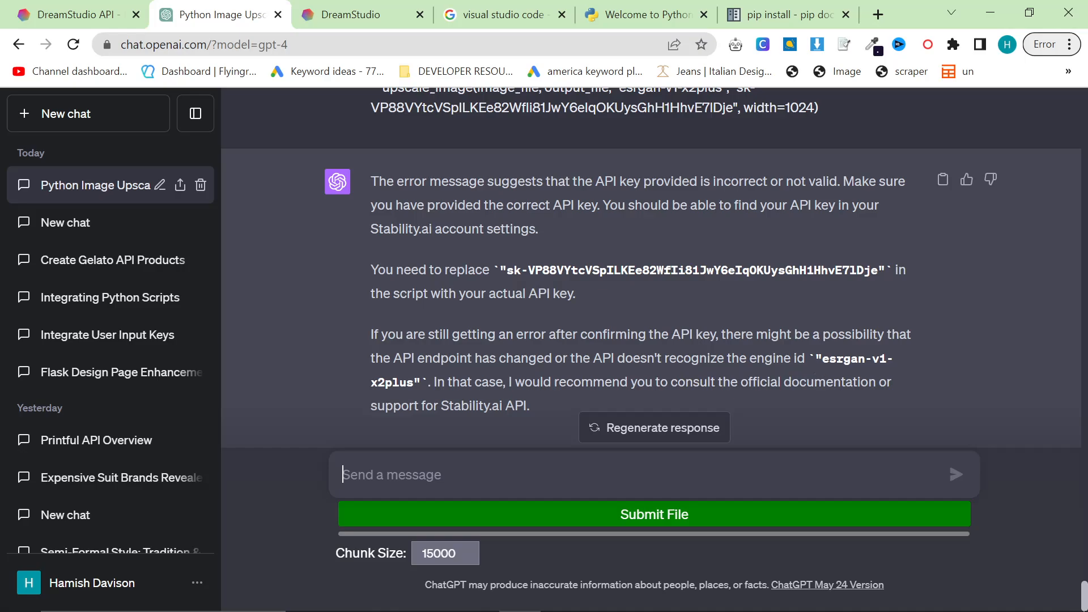
double_click(857, 358)
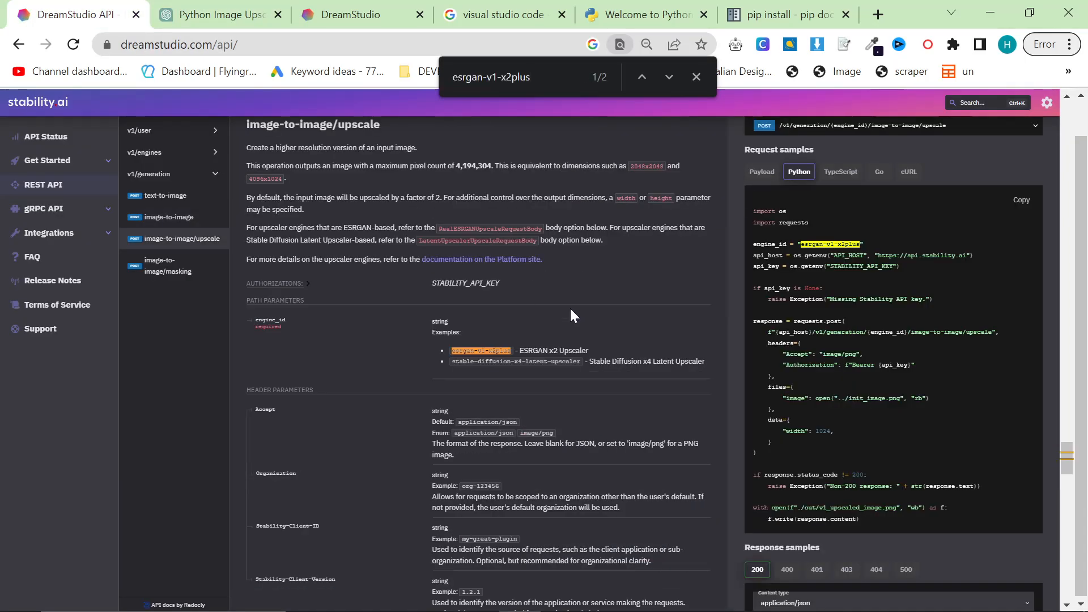
left_click(645, 44)
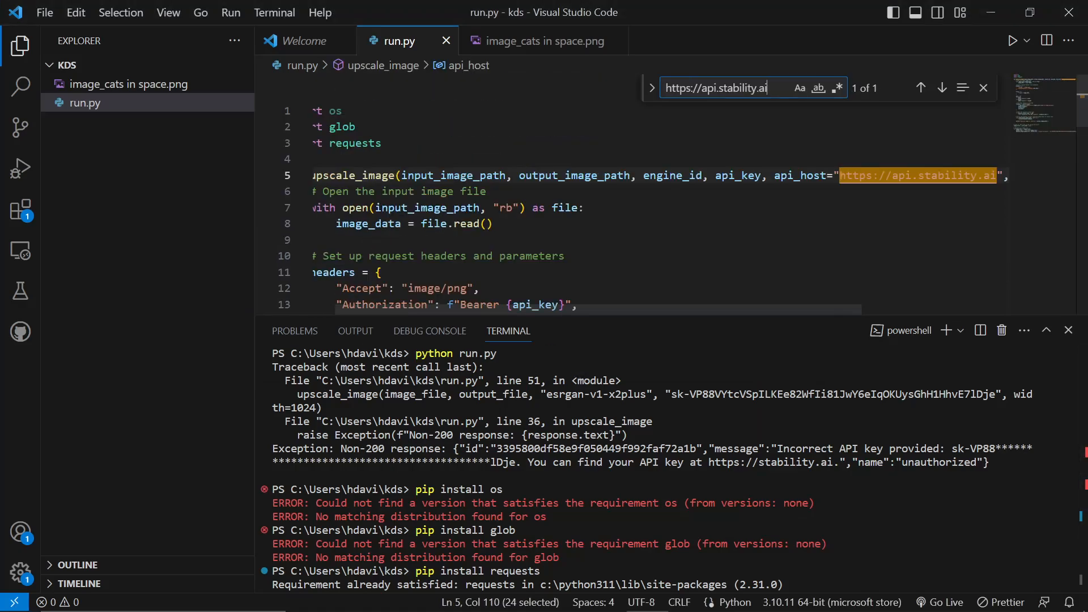
Review run.py's api_host and launch python run.py again, this time succeeding.
scroll("down", 3)
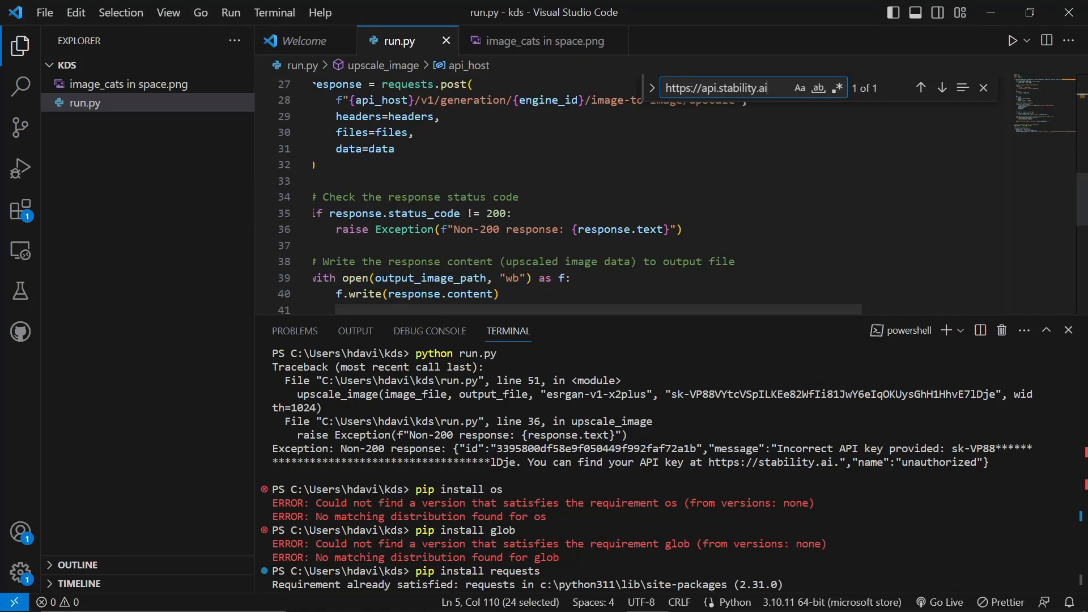
scroll("up", 3)
type("python run.py")
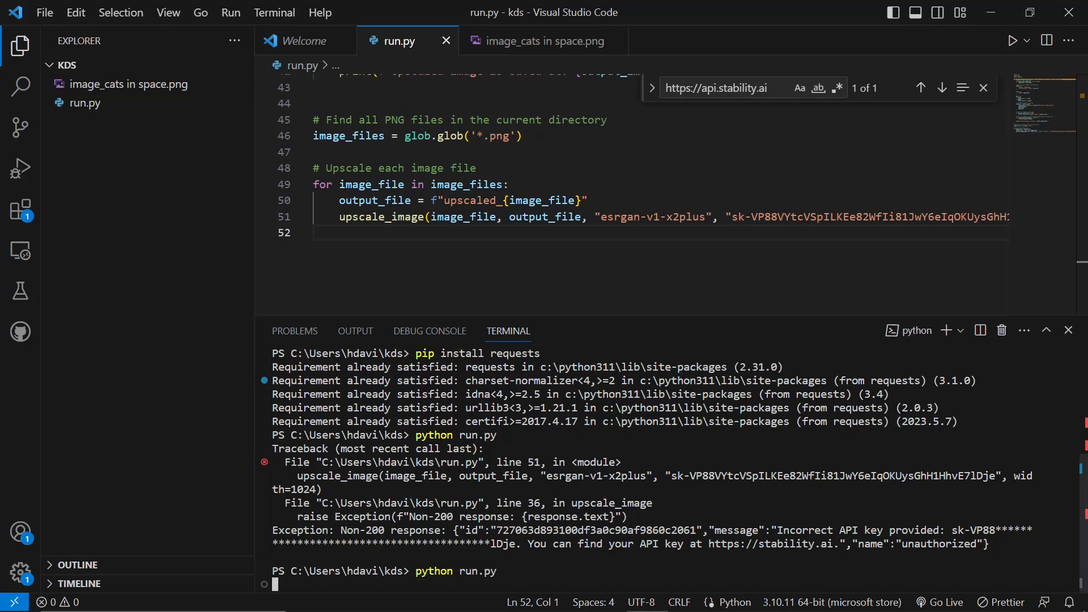
key("Return")
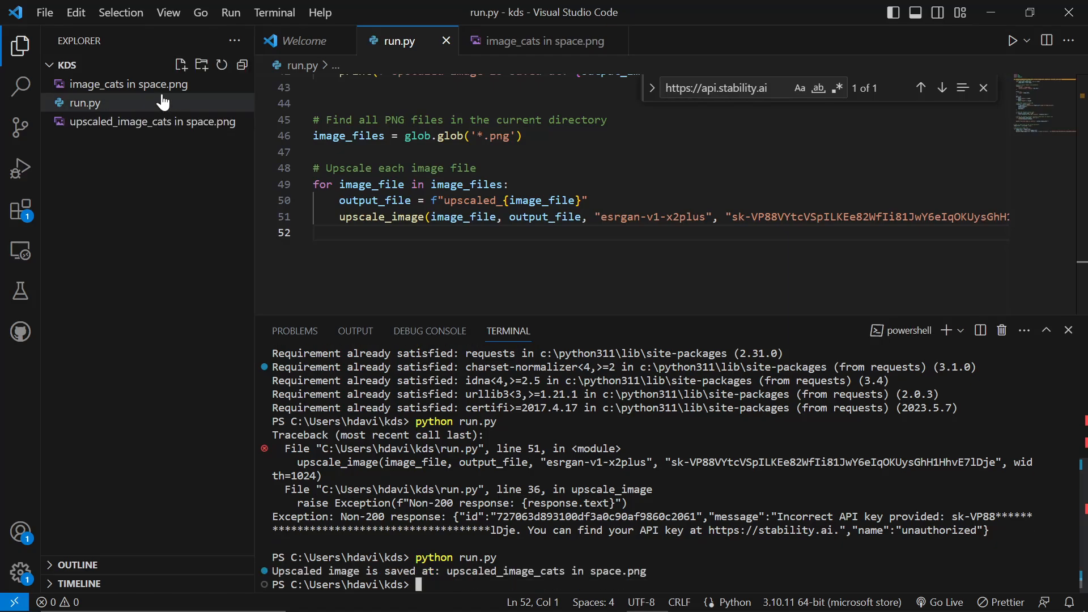
Compare the 512x512 original with upscaled_image_cats in space.png at 1024x1024, then review run.py.
left_click(128, 84)
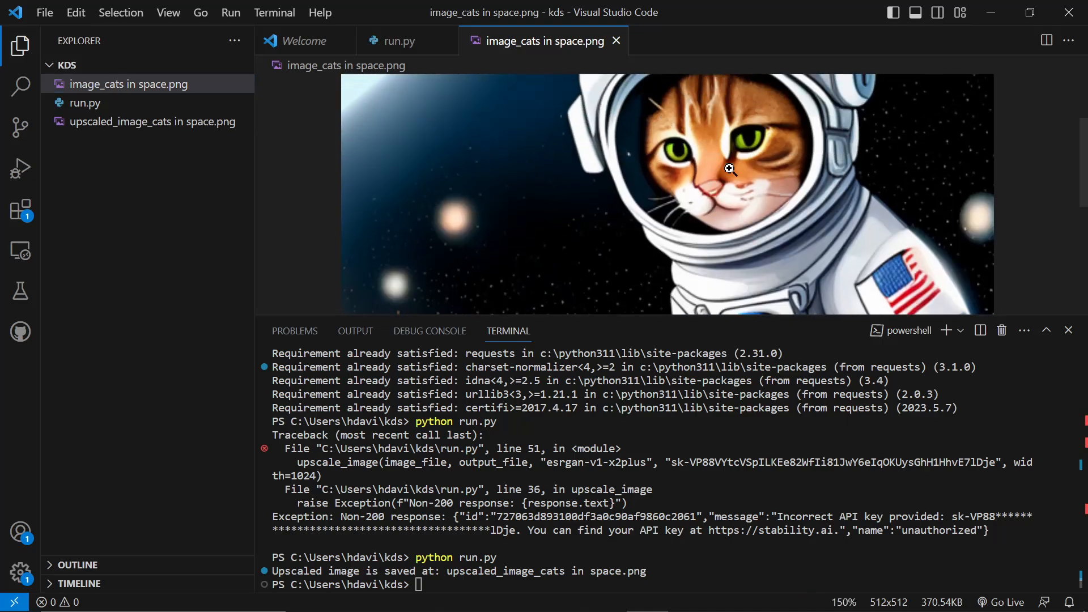
left_click(152, 121)
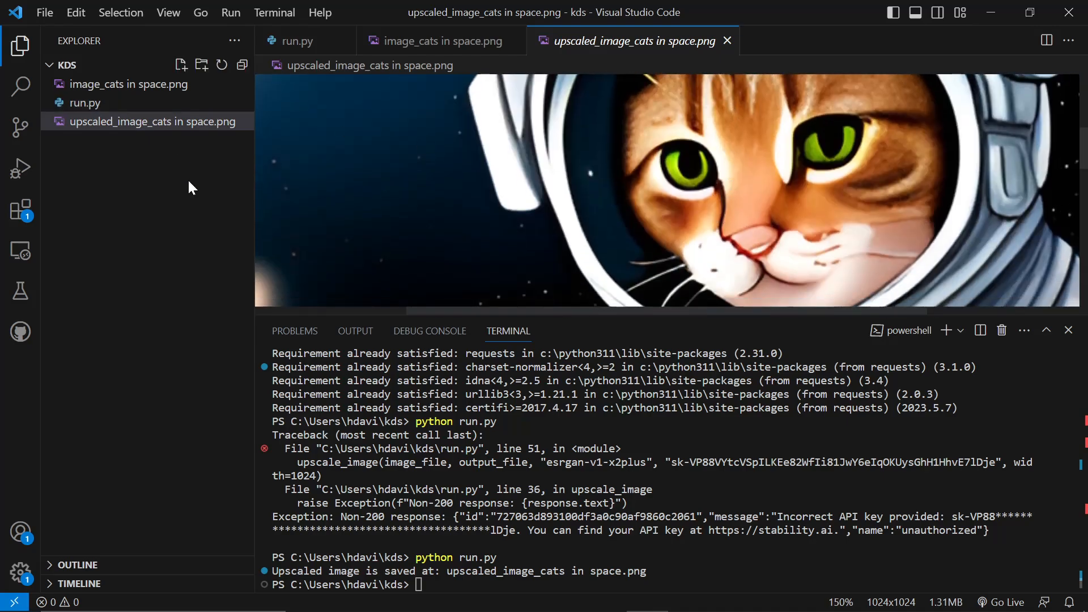
mouse_move(190, 147)
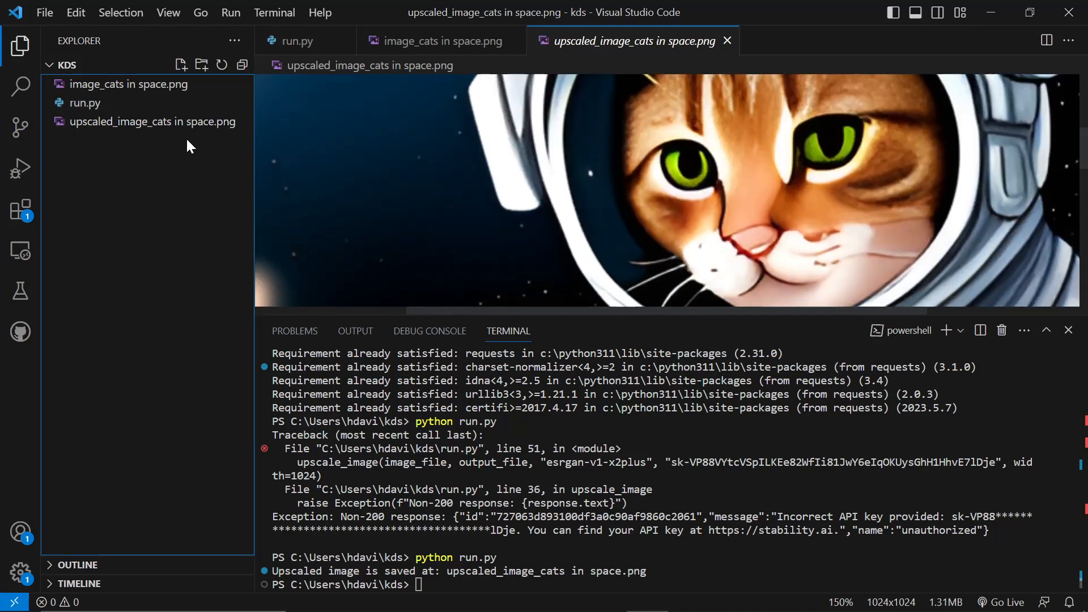
mouse_move(196, 548)
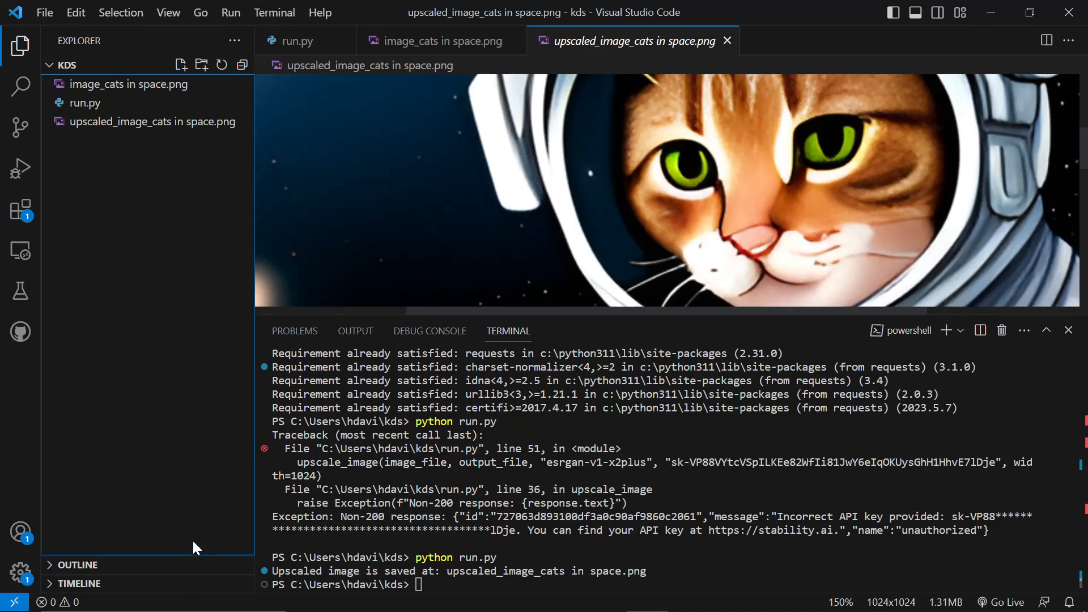
mouse_move(231, 442)
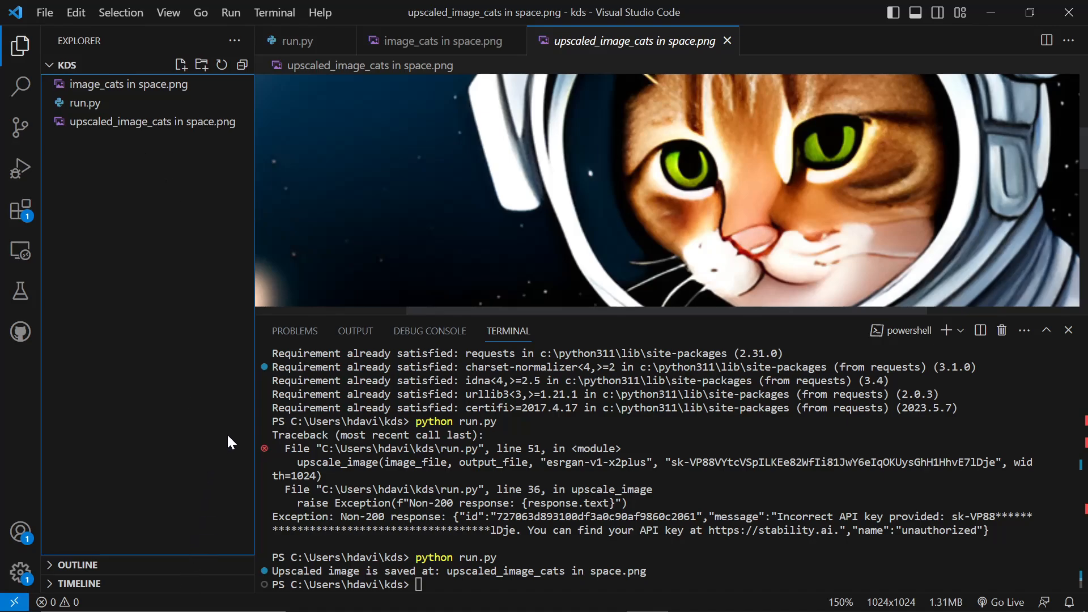
mouse_move(769, 314)
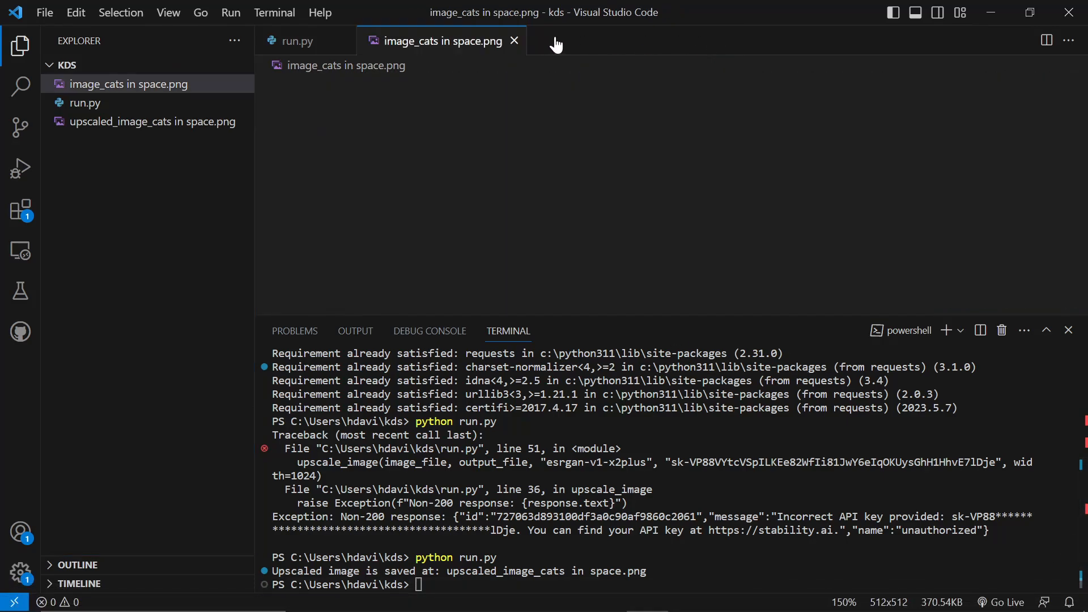
left_click(297, 41)
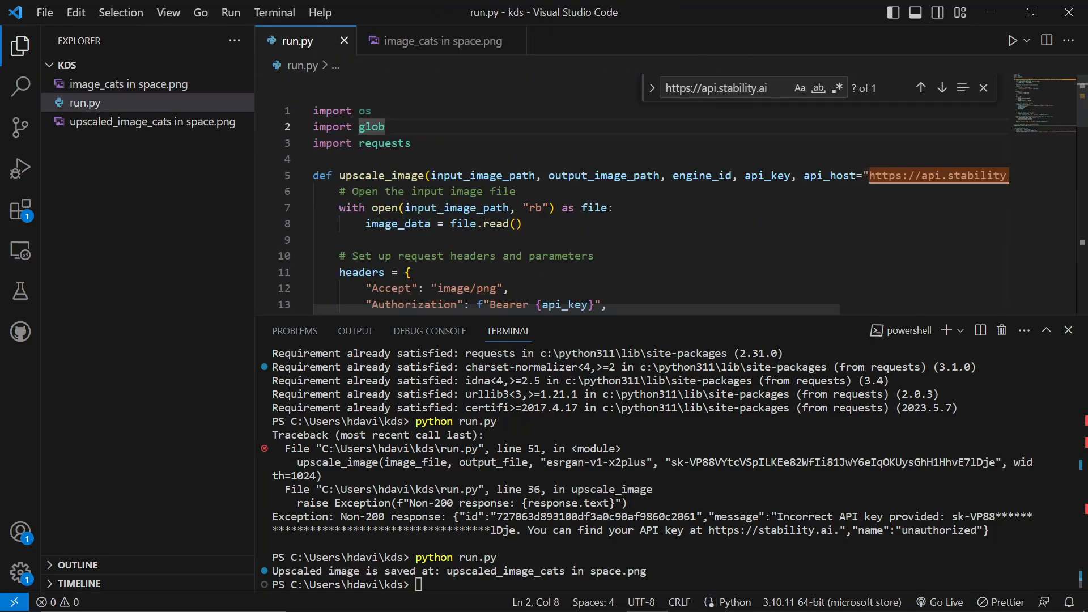
scroll("down", 3)
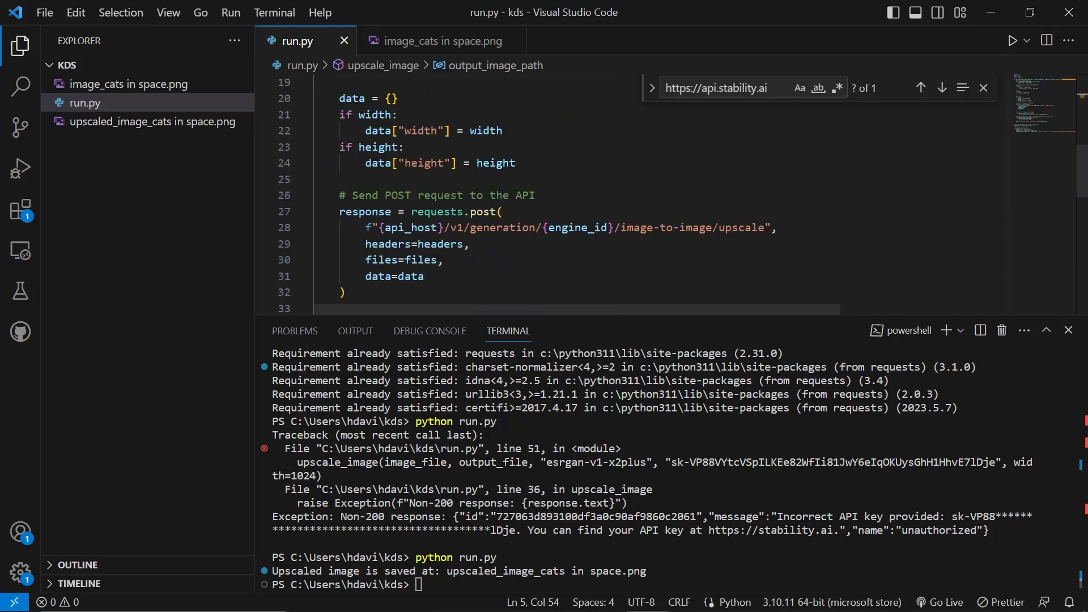